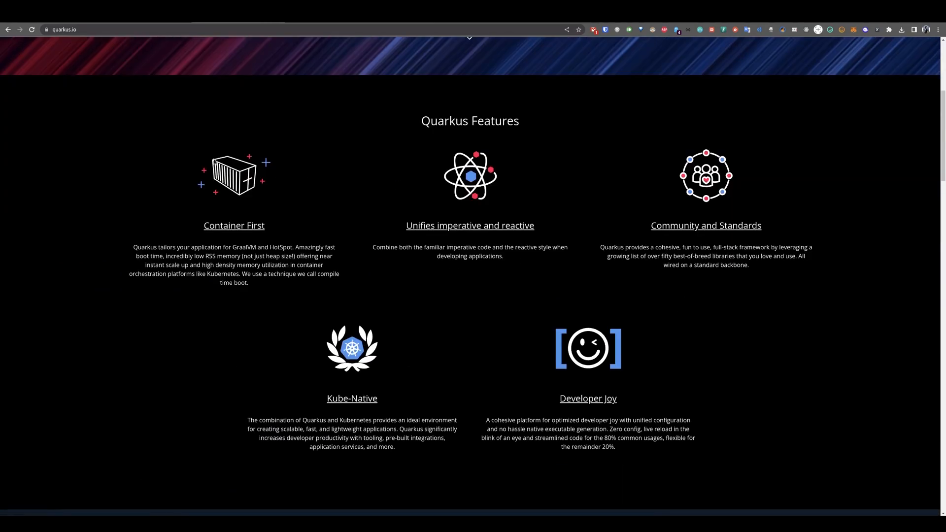
- Review the code.quarkus.io form (org.acme, code-with-quarkus, Maven, Java 17) and Web extensions
scroll("down", 3)
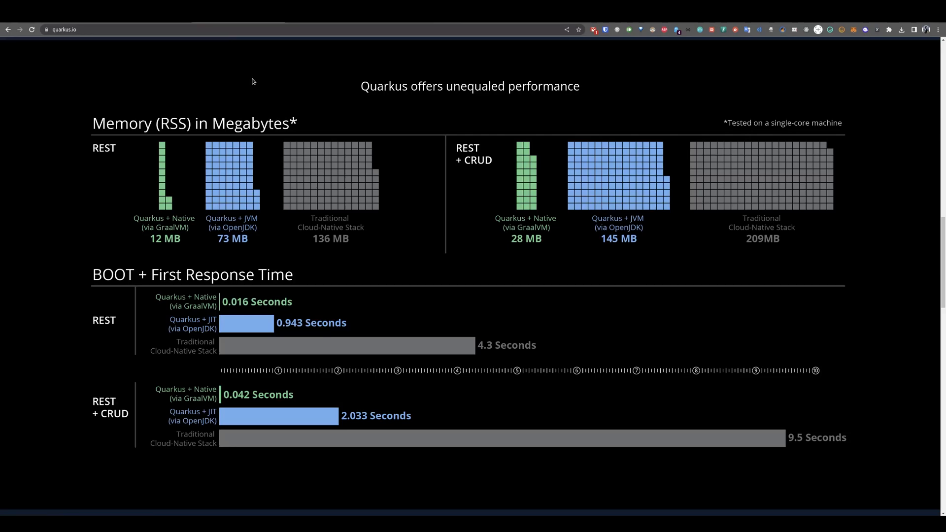
mouse_move(224, 104)
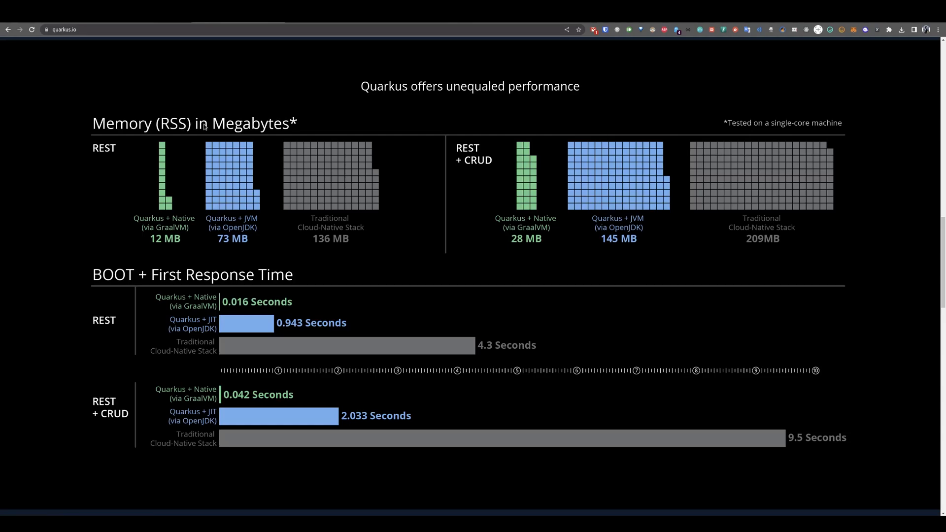
mouse_move(127, 295)
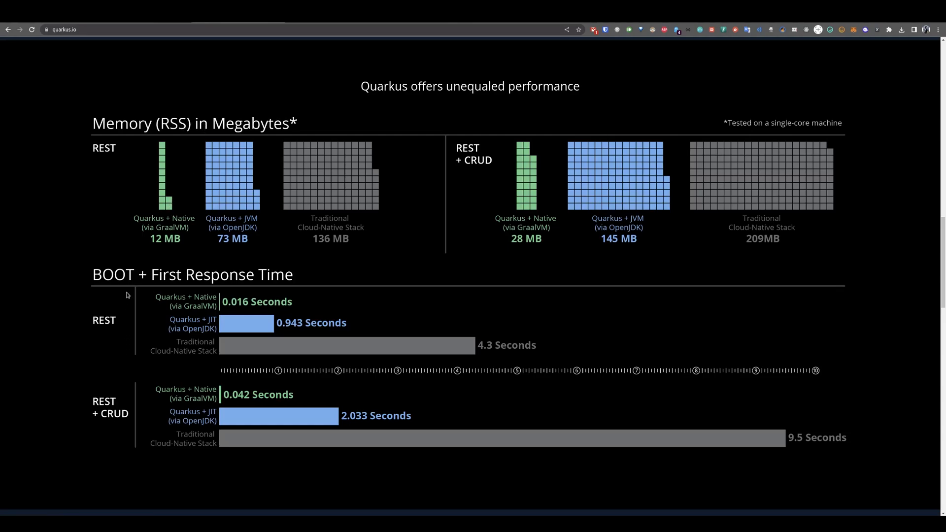
mouse_move(167, 282)
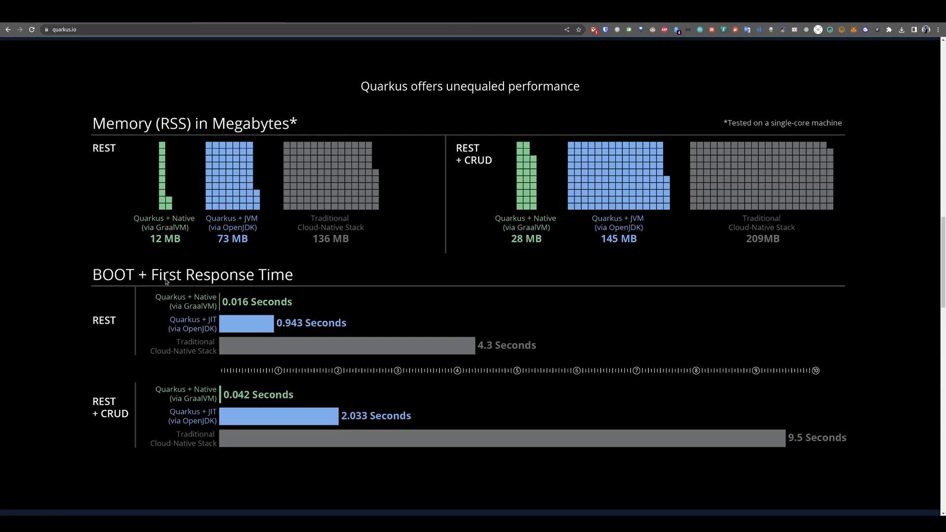
mouse_move(156, 223)
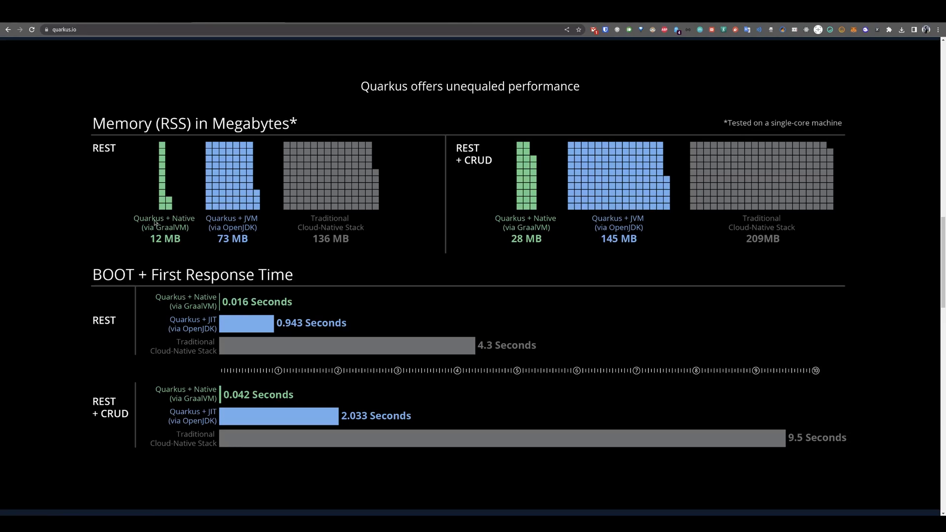
mouse_move(184, 222)
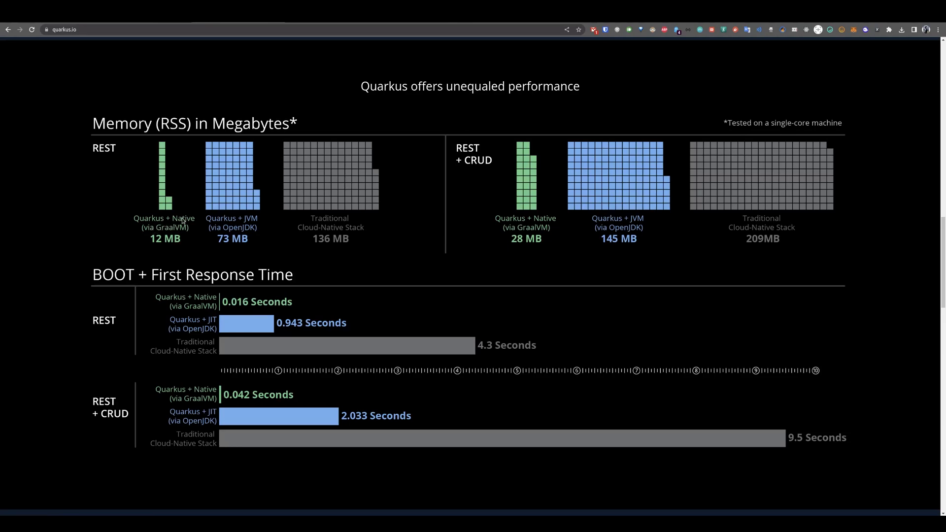
mouse_move(164, 247)
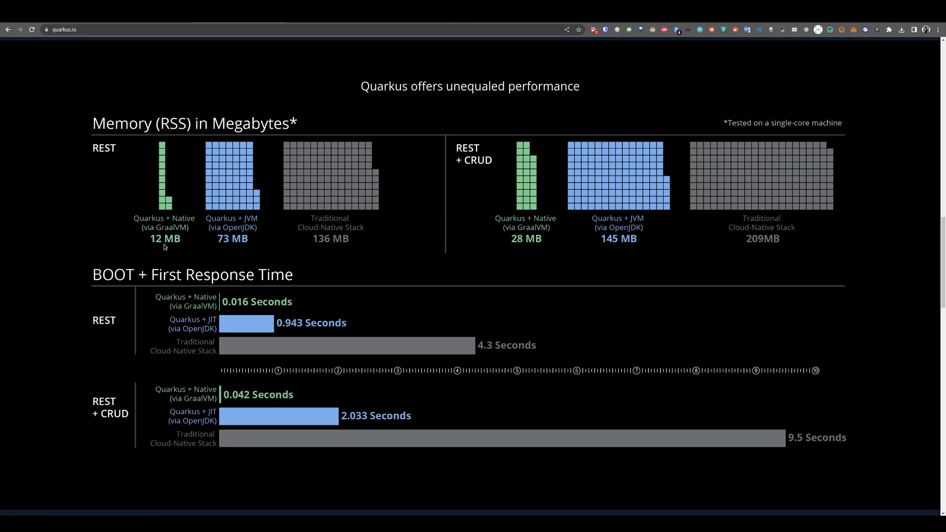
scroll("down", 3)
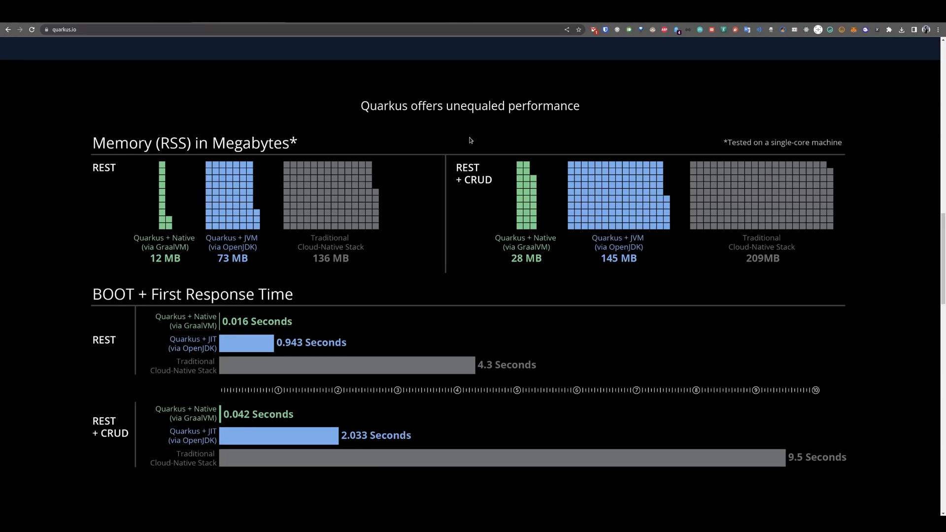
mouse_move(849, 470)
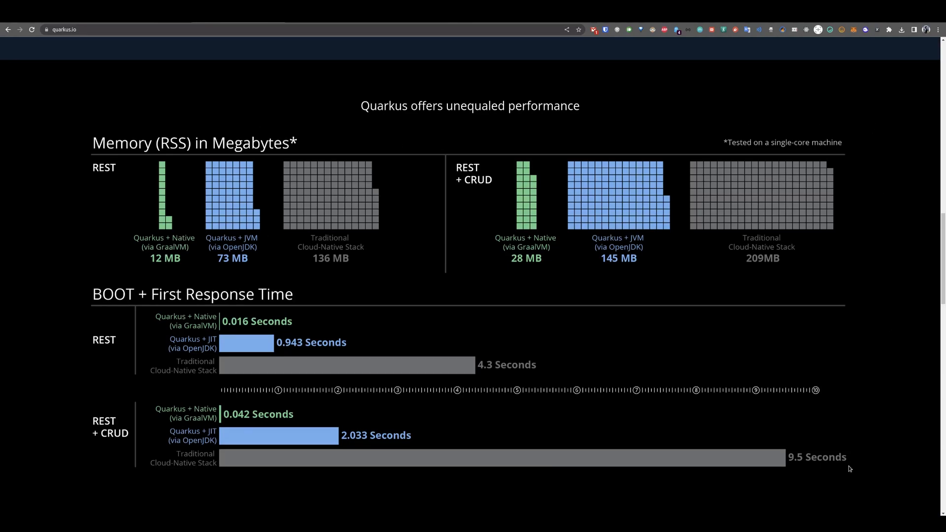
mouse_move(348, 458)
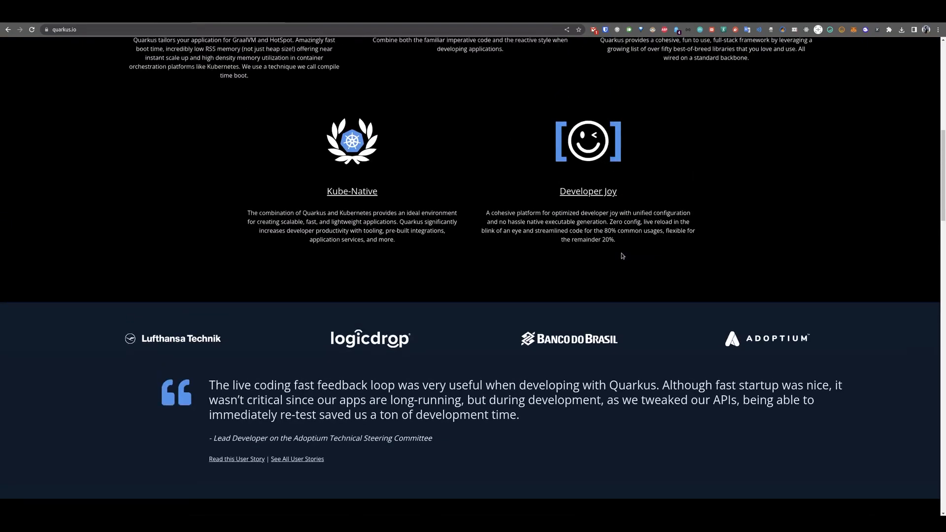
scroll("up", 3)
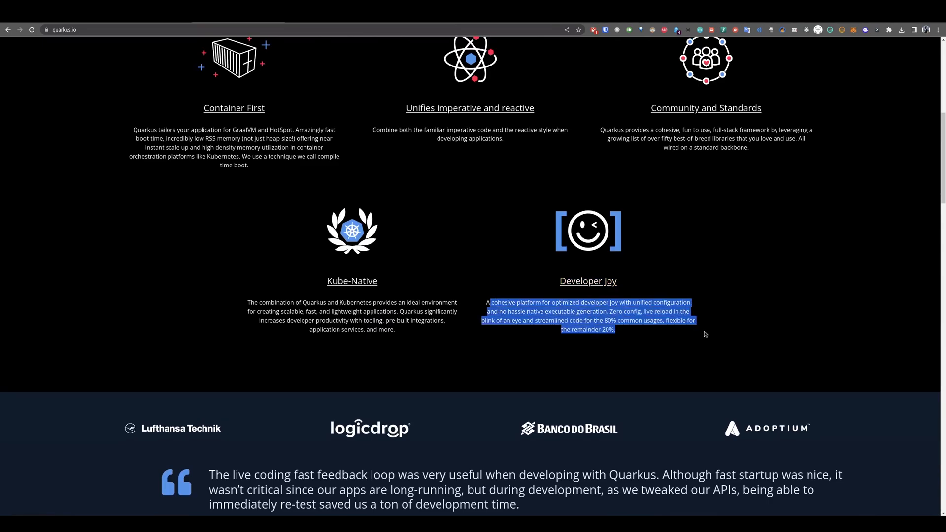
left_click(663, 312)
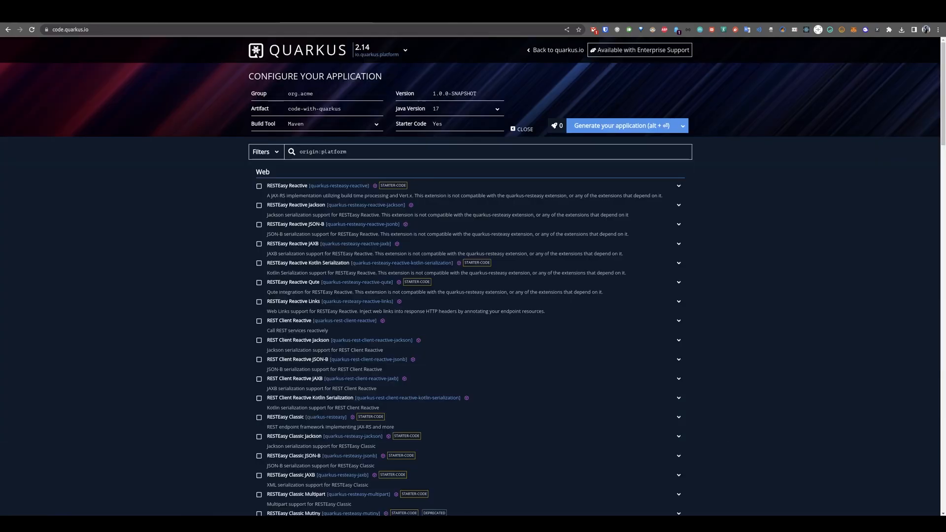
mouse_move(166, 185)
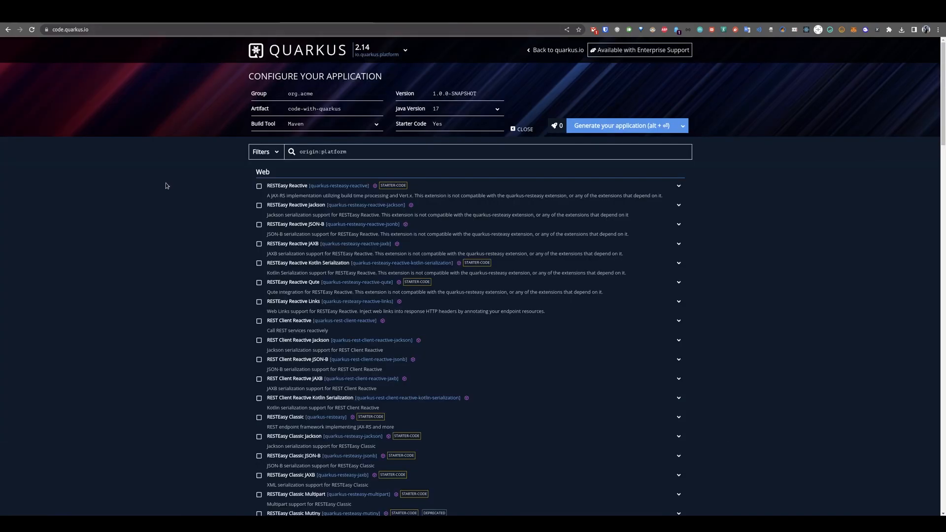
mouse_move(308, 88)
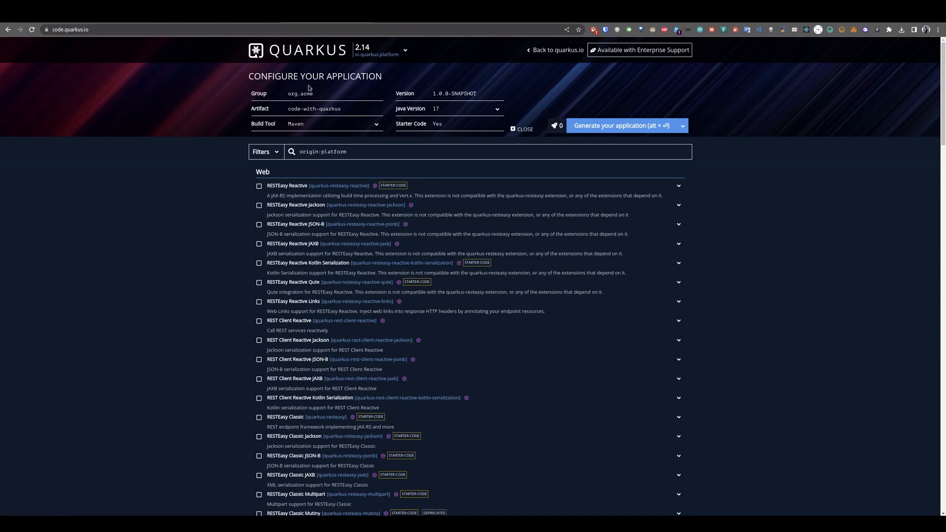
mouse_move(316, 63)
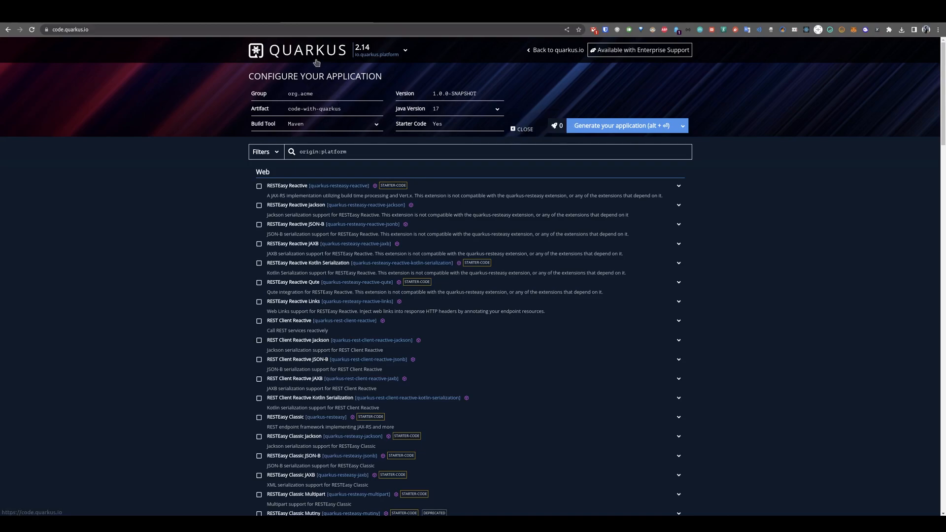
left_click(316, 93)
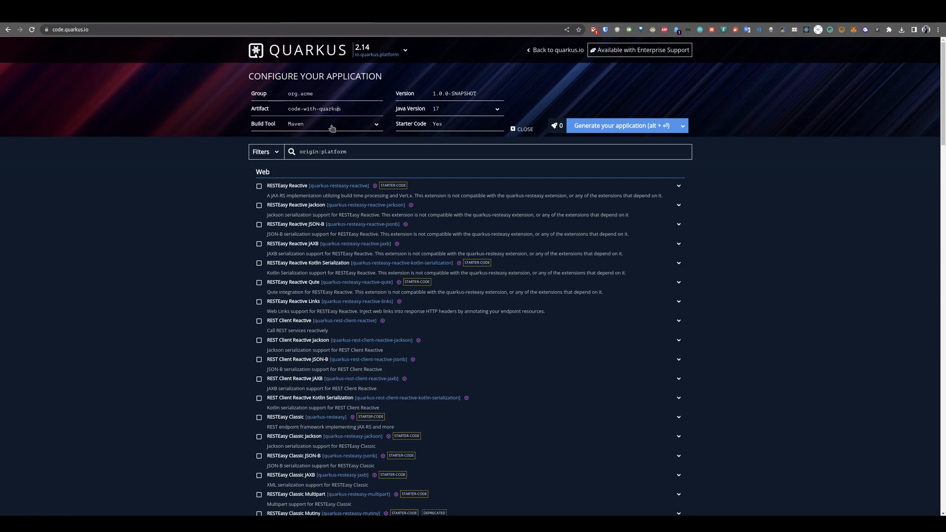
mouse_move(474, 124)
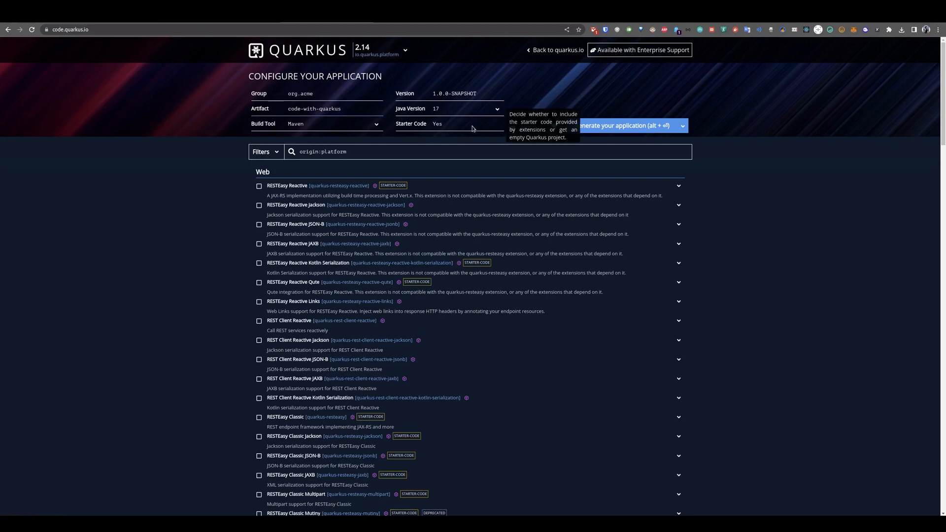
left_click(260, 339)
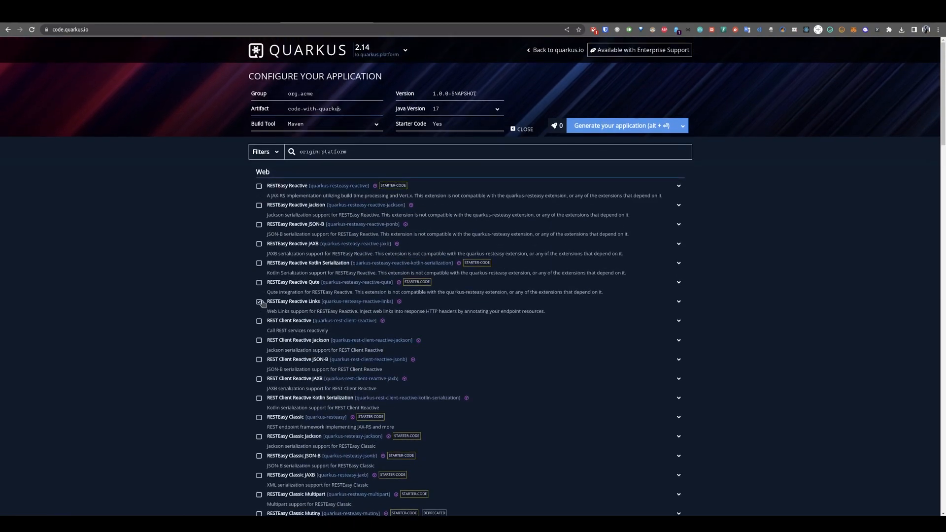
left_click(260, 185)
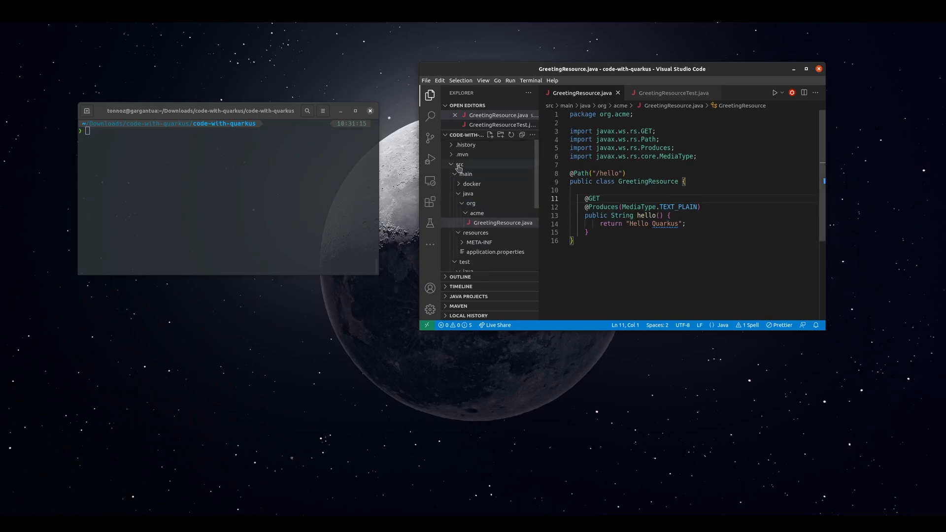
- Expand the docker folder, then view GreetingResource's /hello endpoint returning Hello Quarkus
left_click(471, 184)
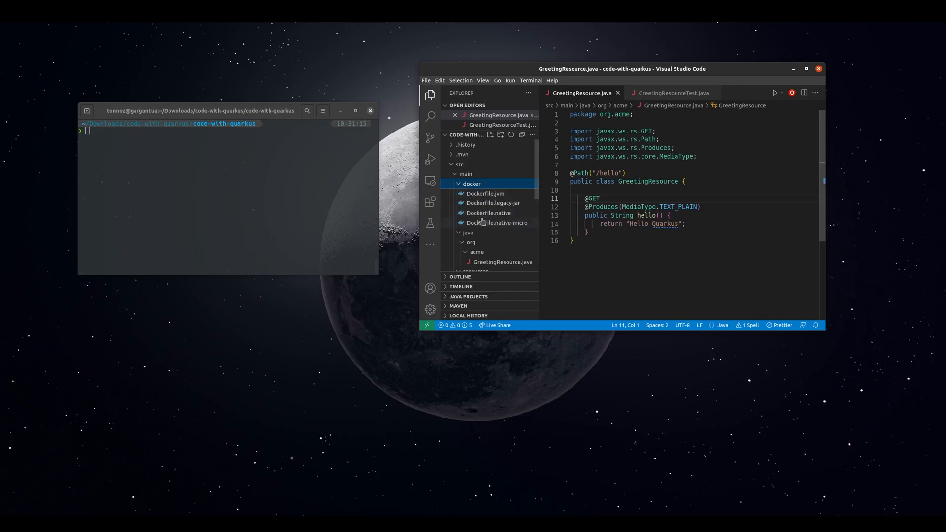
scroll("down", 3)
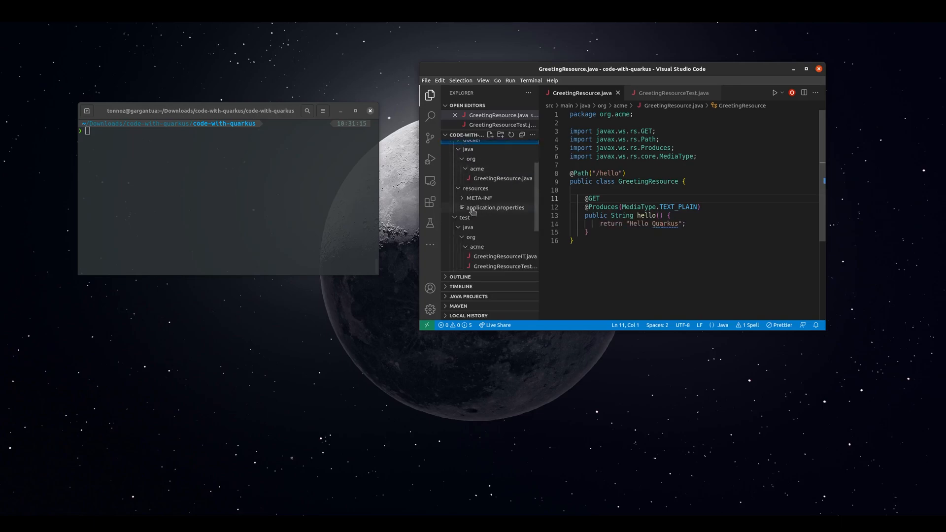
left_click(501, 178)
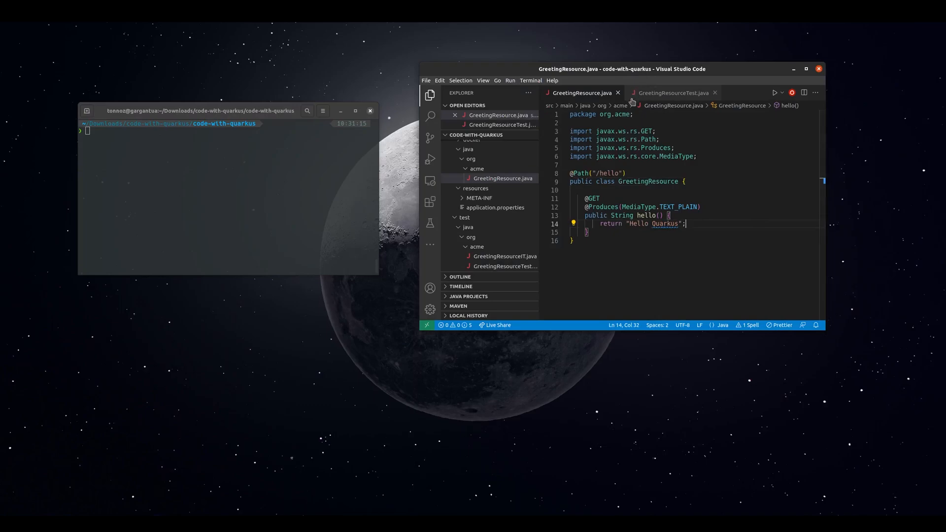
mouse_move(666, 201)
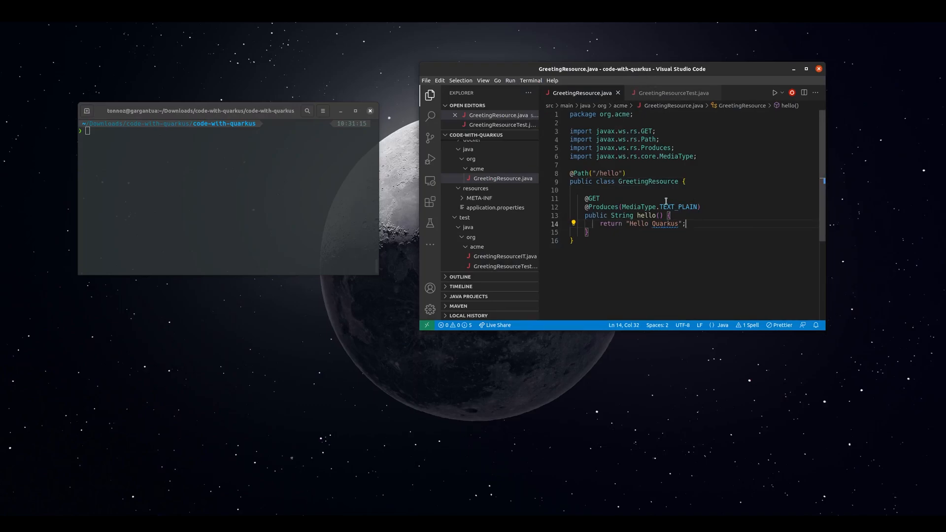
mouse_move(630, 172)
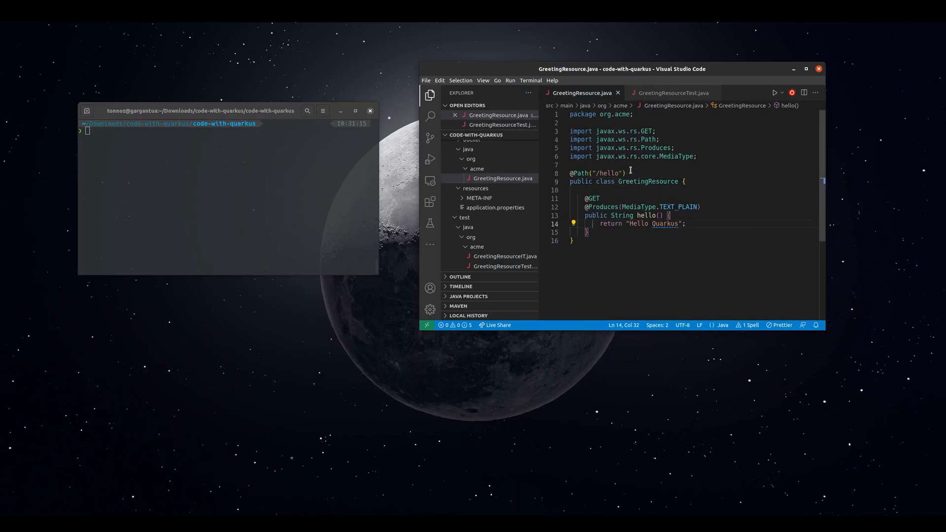
left_click(624, 173)
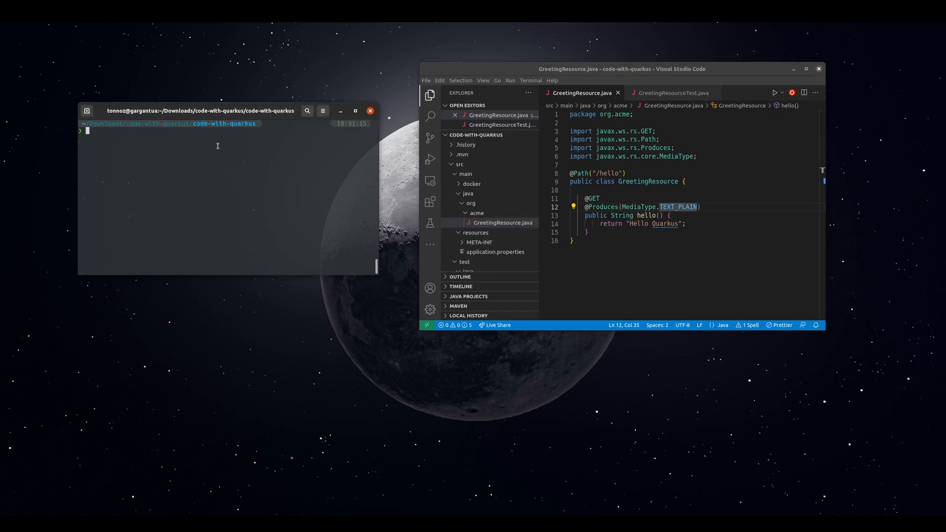
- Run mvn compile quarkus:dev from the autosuggestion in the project folder
type("mvn compile quarki")
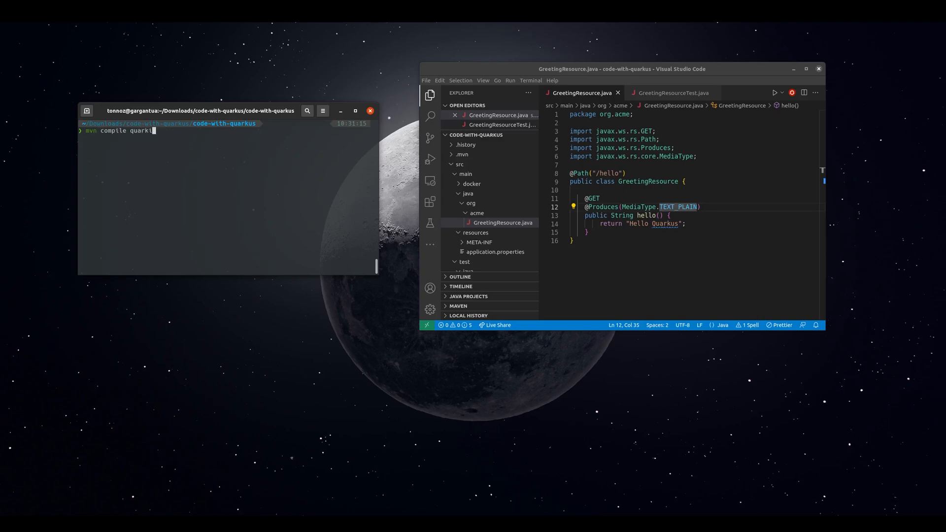
key("Return")
type("l")
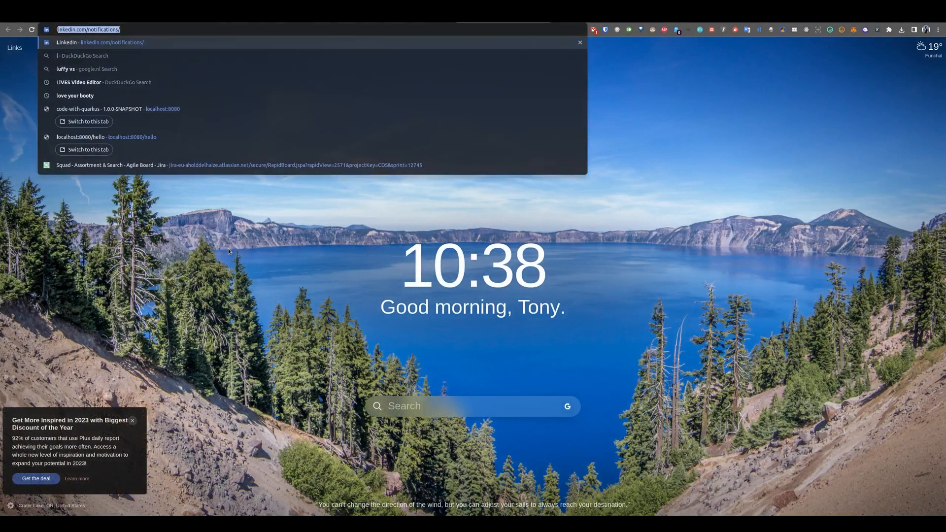
- Load localhost:8080, then follow the /hello link to see Hello Quarkus
left_click(88, 121)
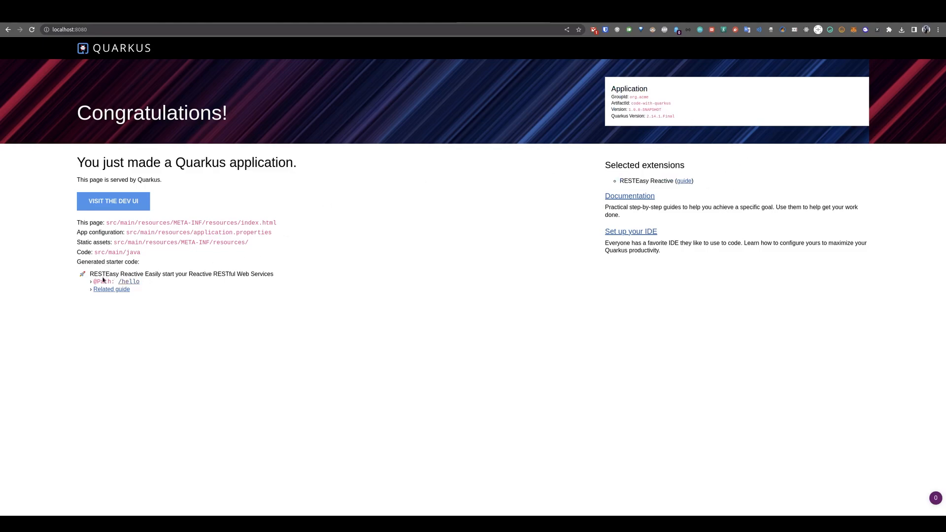
mouse_move(128, 281)
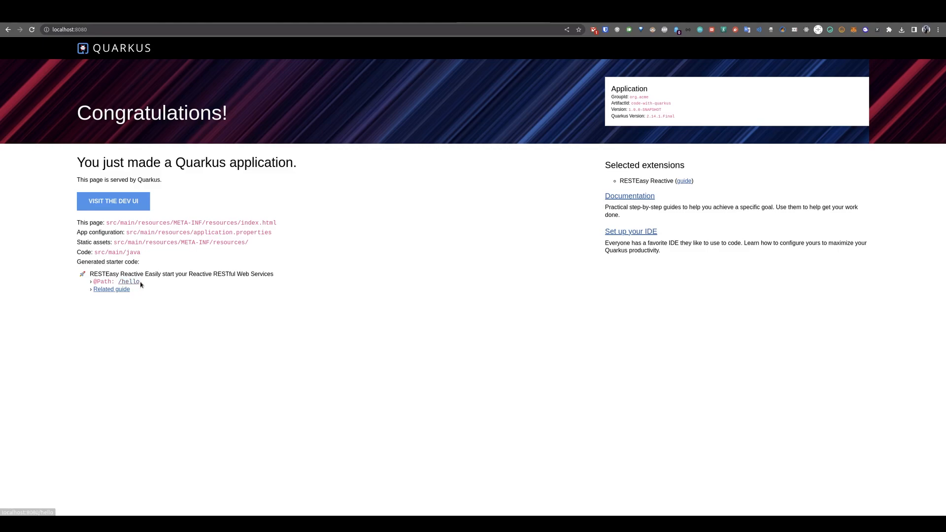
left_click(128, 282)
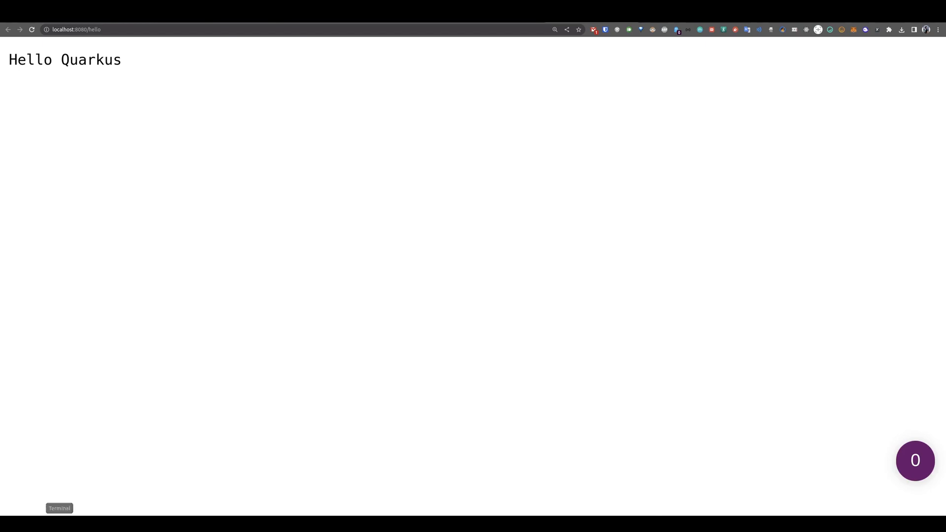
- Delete 'Quarkus' from the GreetingResource return string and return to the running app
left_click(59, 508)
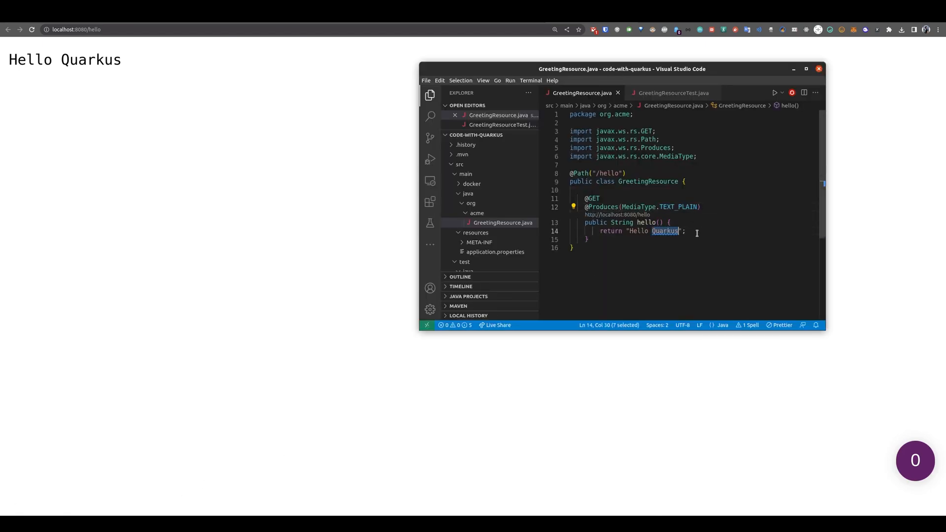
key("Backspace")
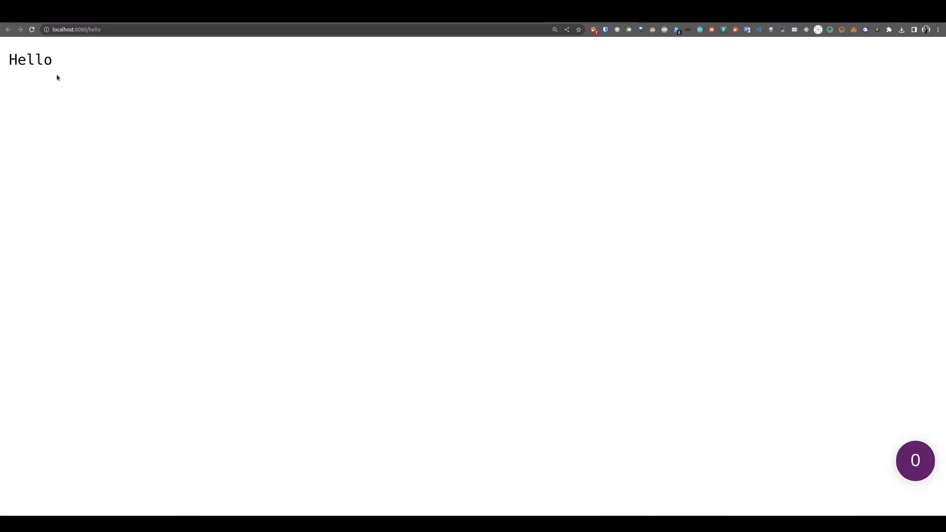
mouse_move(67, 87)
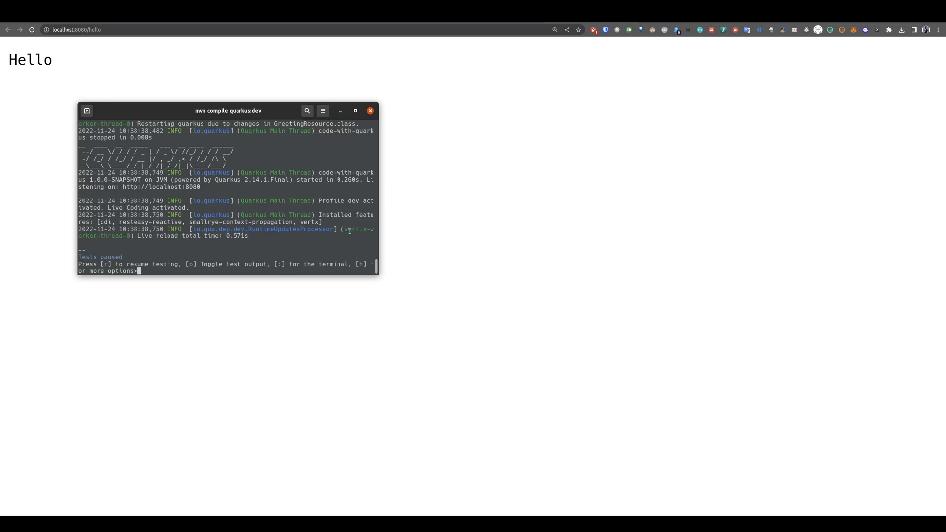
left_click(371, 110)
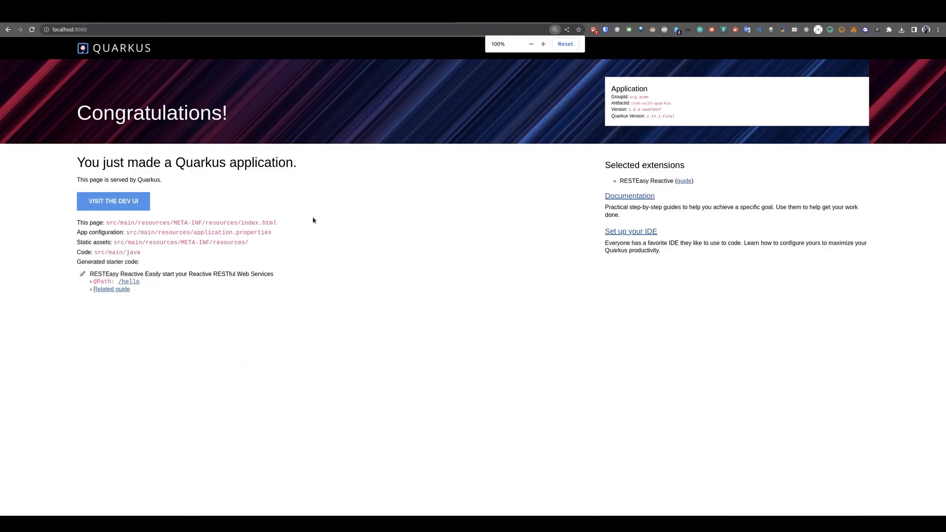
- Enter the Dev UI, view the ArC beans list, then return to the overview
left_click(113, 201)
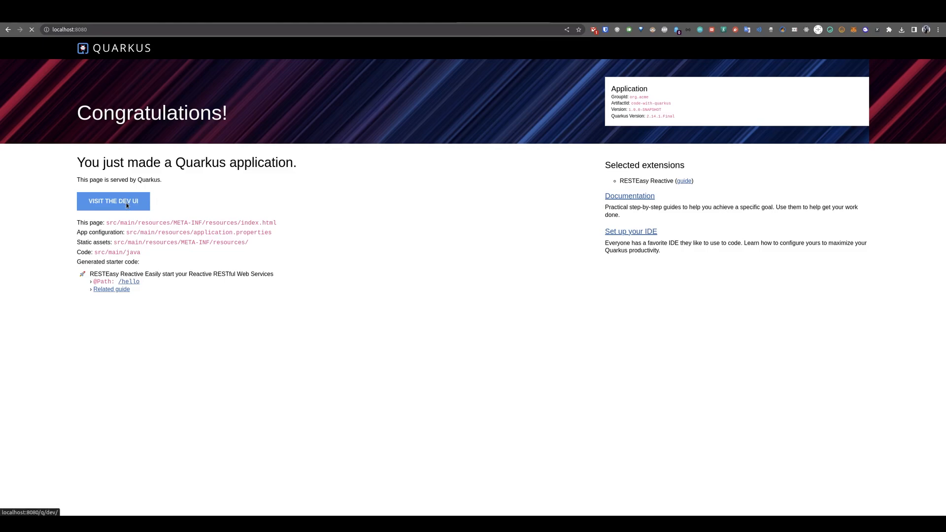
left_click(113, 201)
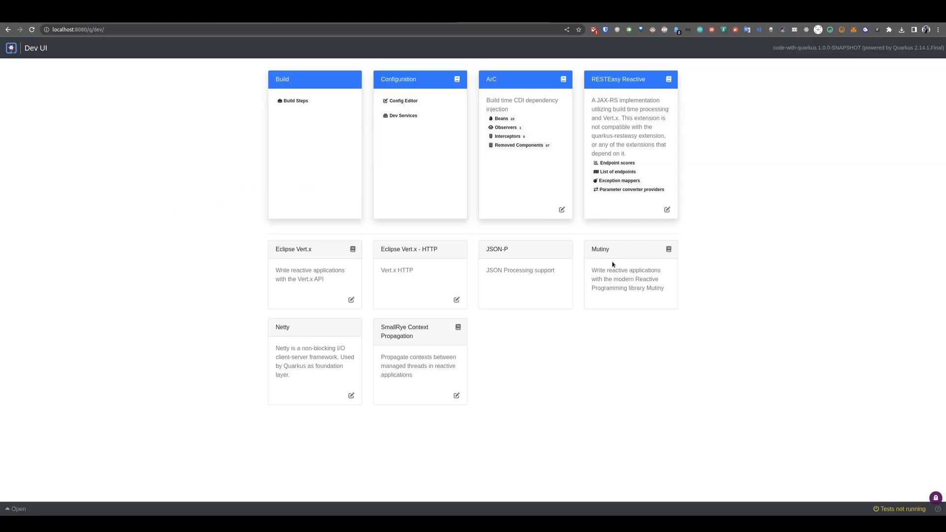
mouse_move(417, 212)
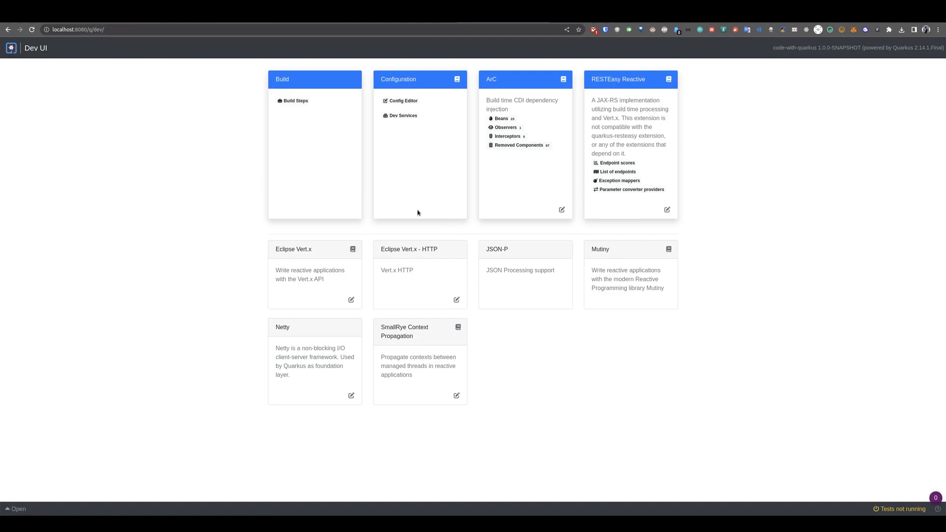
mouse_move(507, 137)
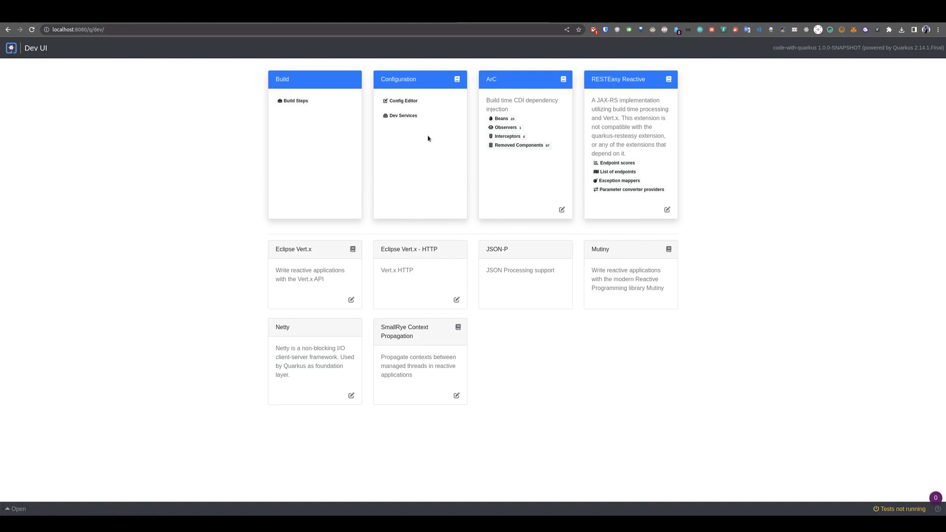
left_click(500, 118)
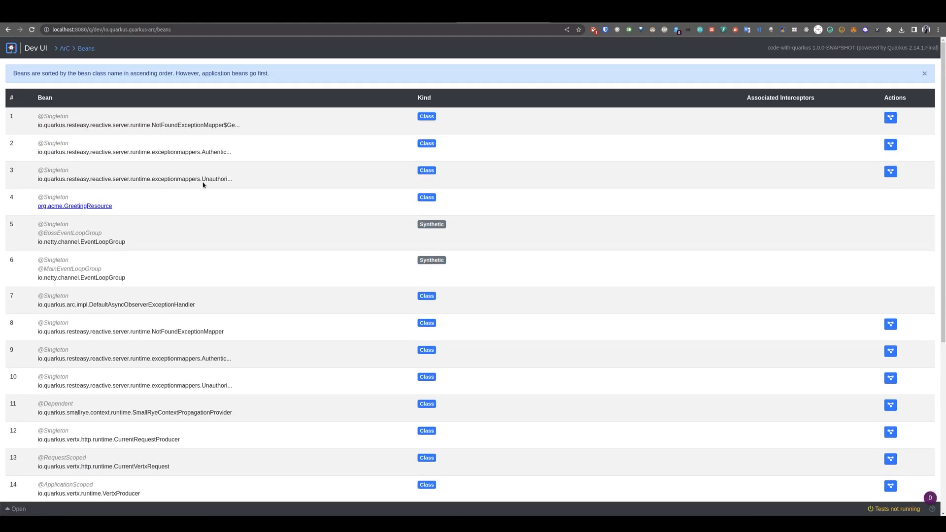
mouse_move(38, 119)
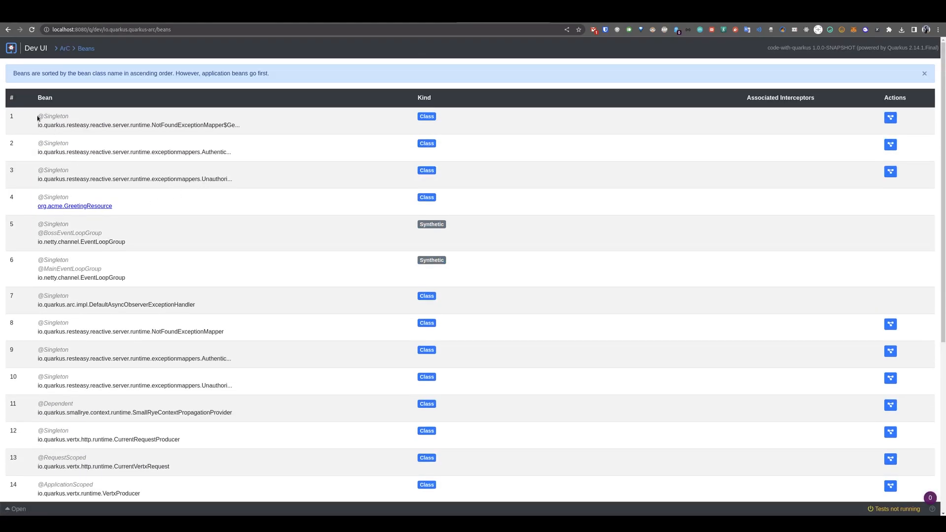
left_click(35, 48)
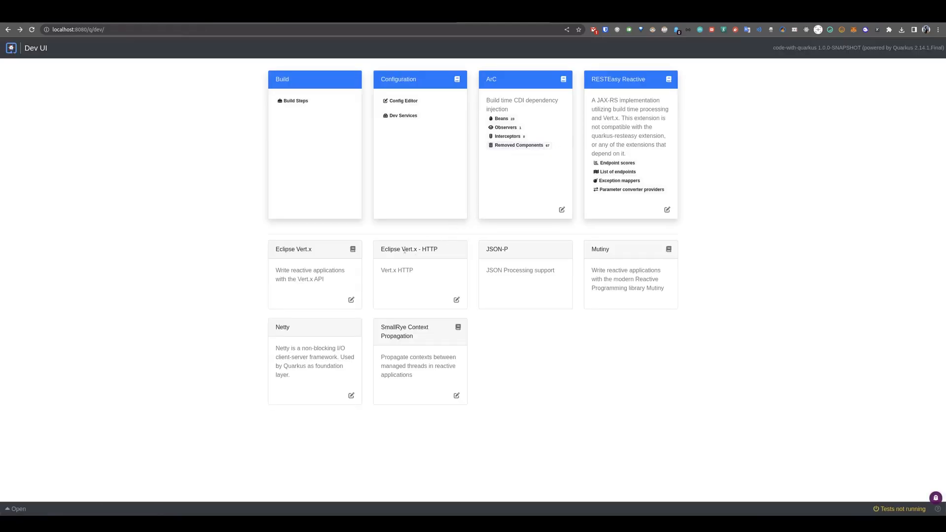
mouse_move(414, 324)
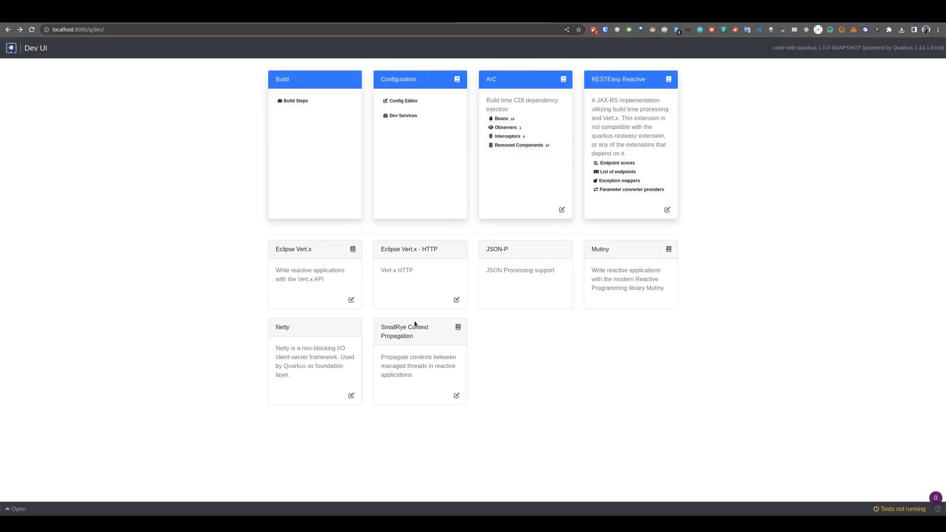
mouse_move(629, 250)
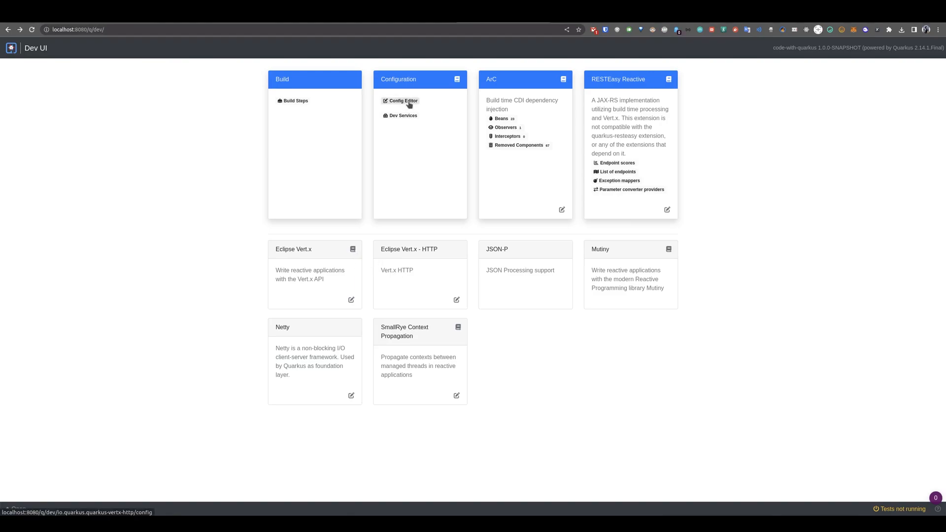
- Browse the Quarkus HTTP properties in the Dev UI Config Editor
left_click(403, 101)
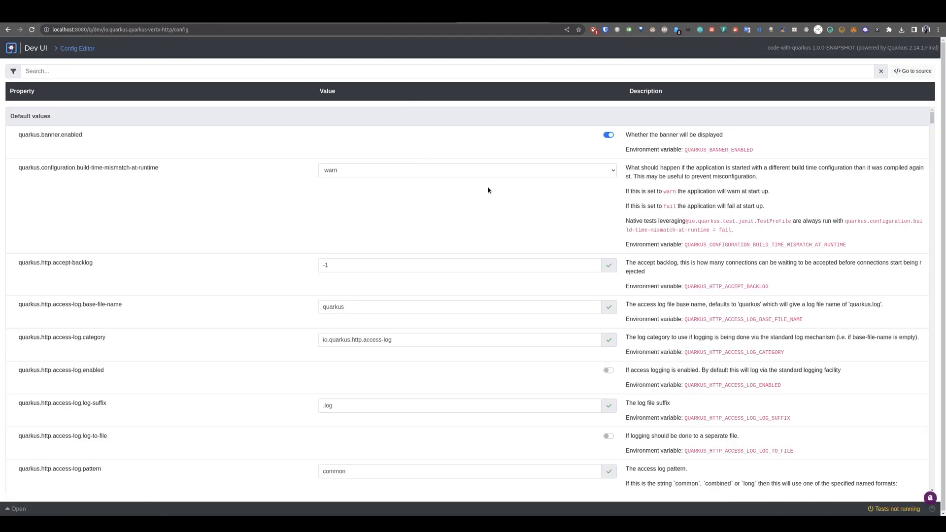
scroll("down", 3)
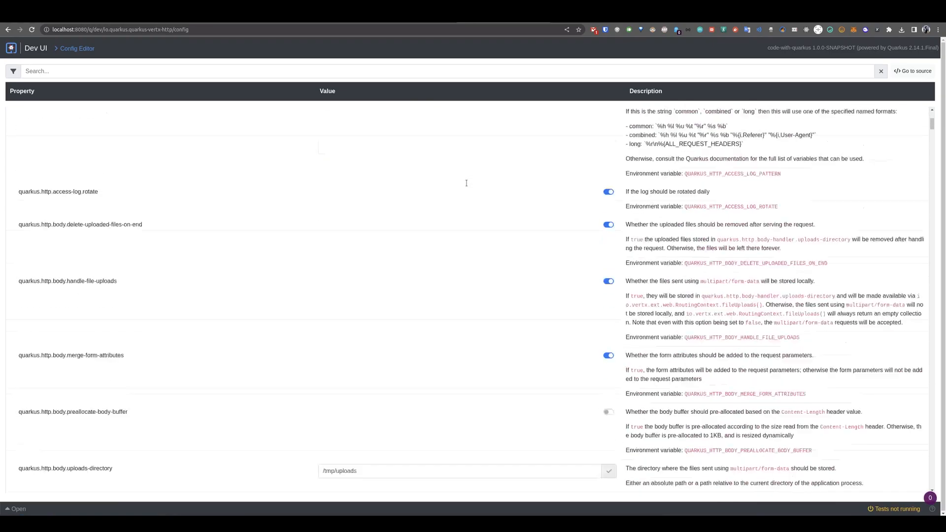
scroll("up", 3)
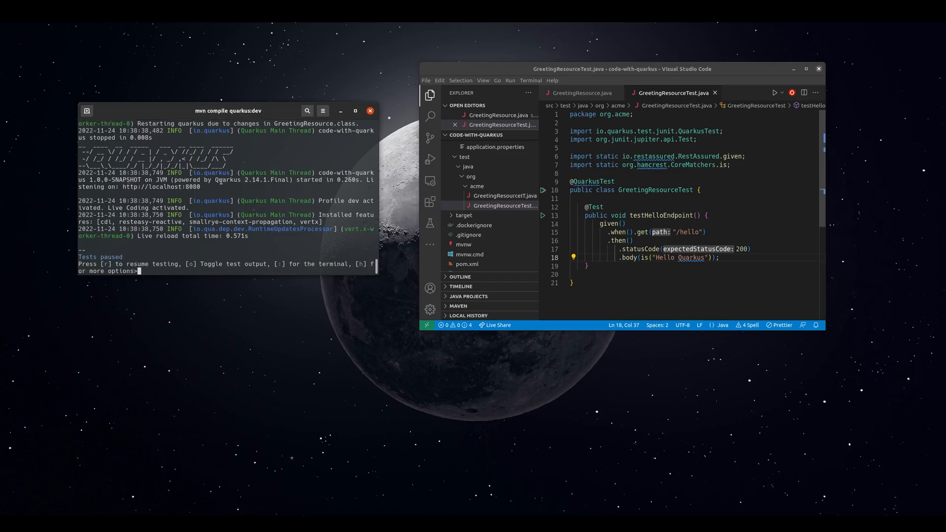
mouse_move(291, 241)
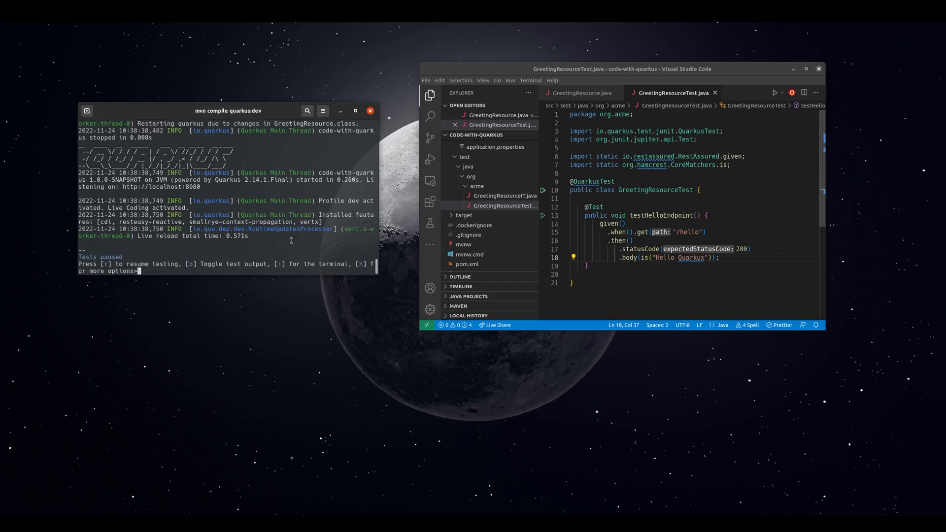
mouse_move(270, 247)
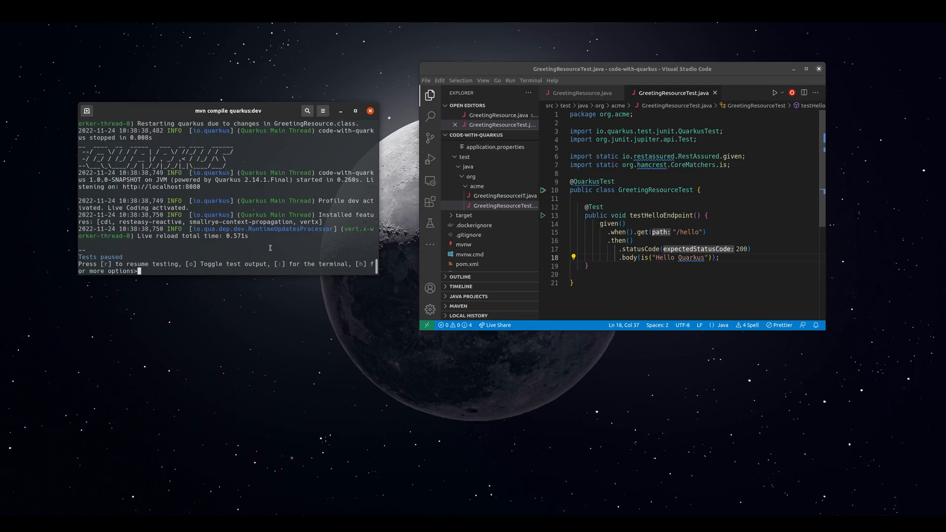
mouse_move(630, 209)
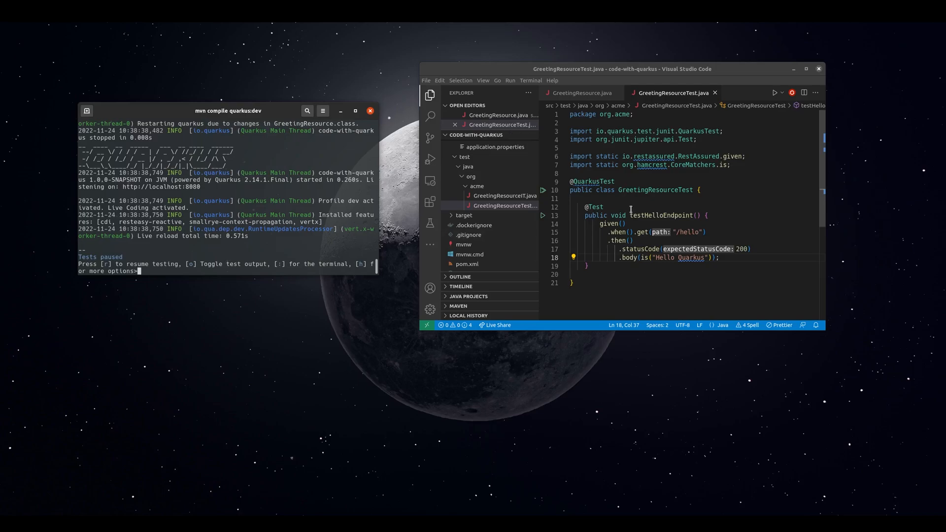
mouse_move(733, 189)
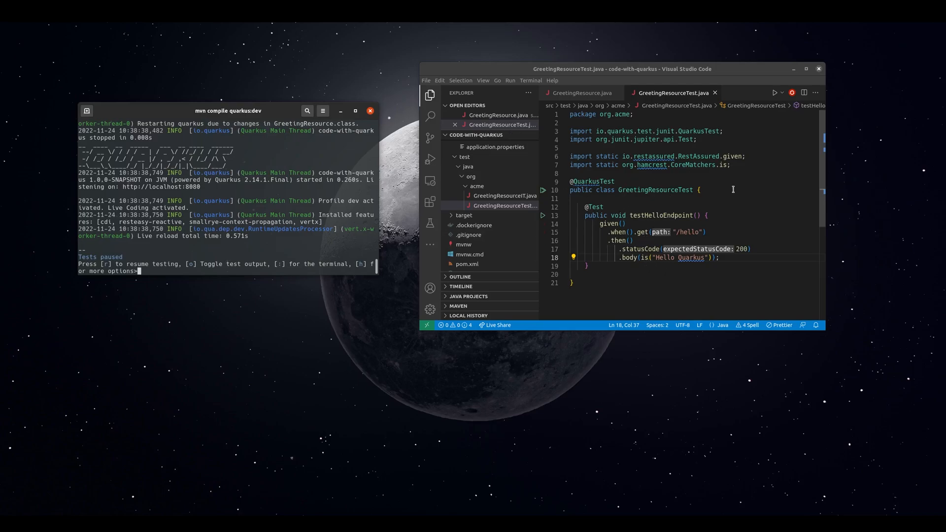
mouse_move(679, 224)
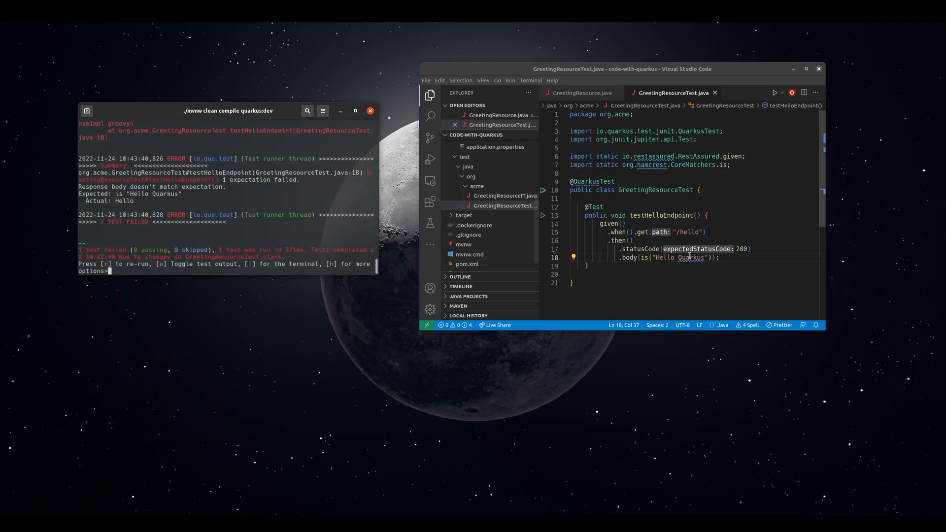
- Select 'Quarkus' in the test's expected body "Hello Quarkus"
double_click(691, 258)
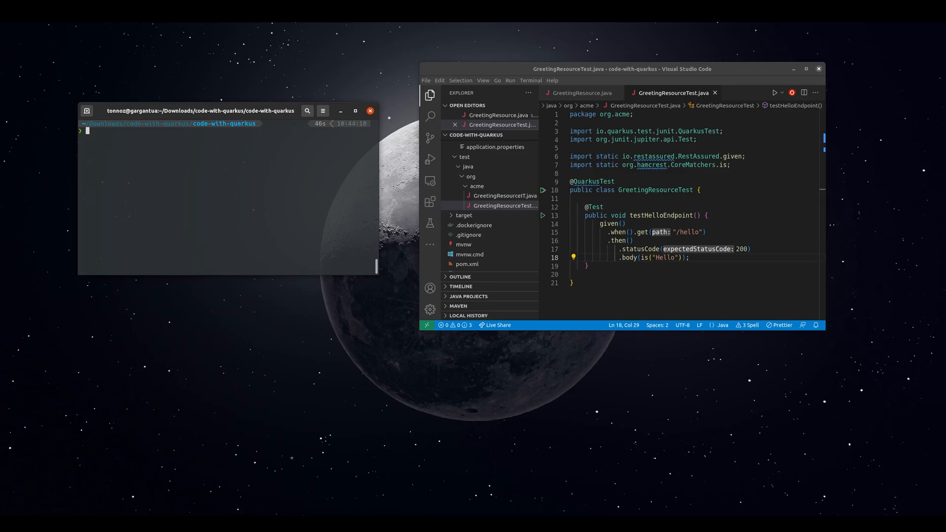
- Run the ./mvnw clean compile build command in the terminal
type("./mvnw clean compile quarkus:dev")
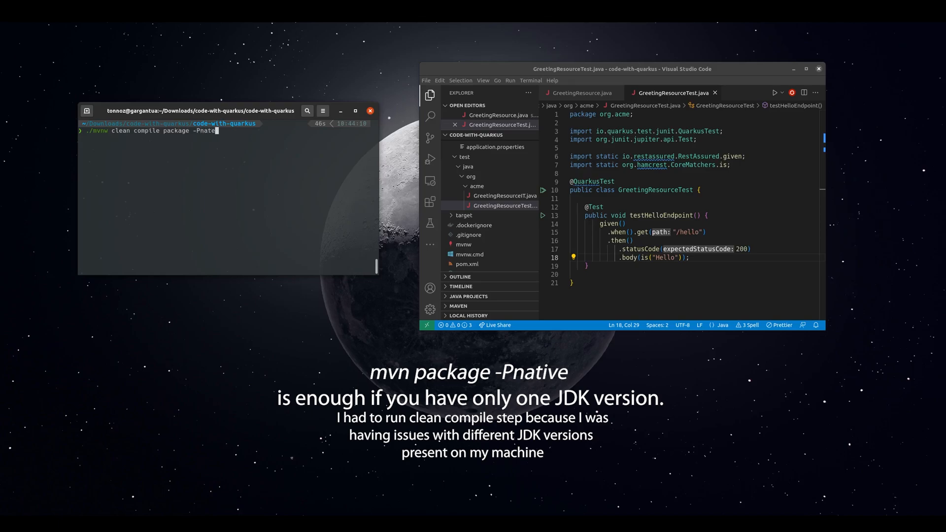
key("Return")
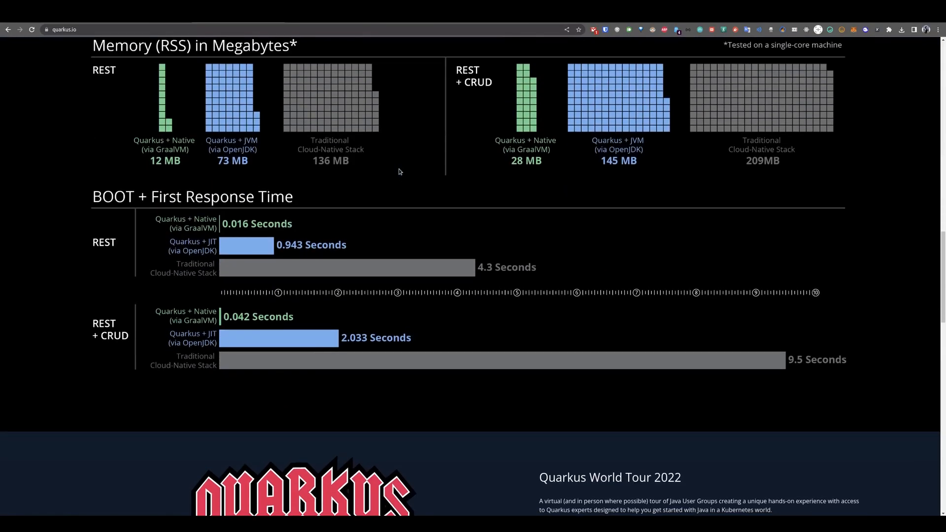
- Scroll the performance charts, then switch to the Spring Boot native support article
scroll("up", 3)
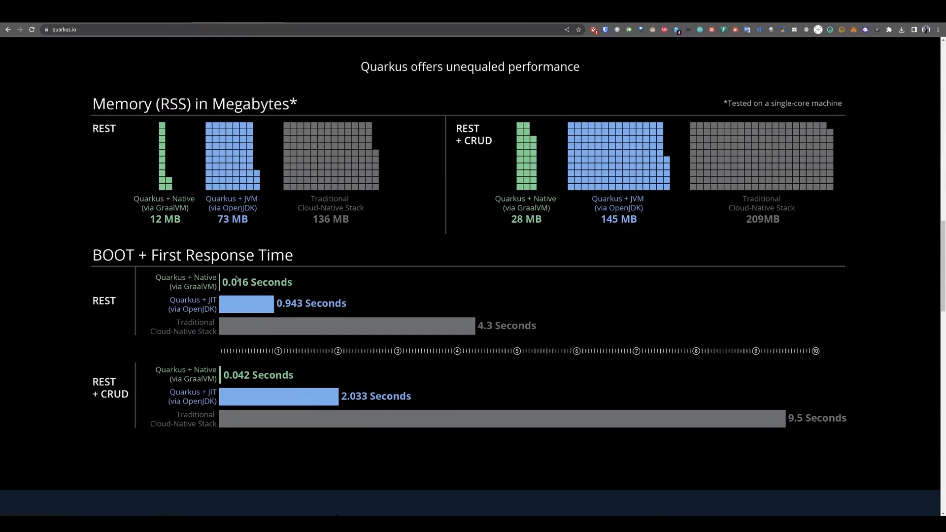
mouse_move(328, 331)
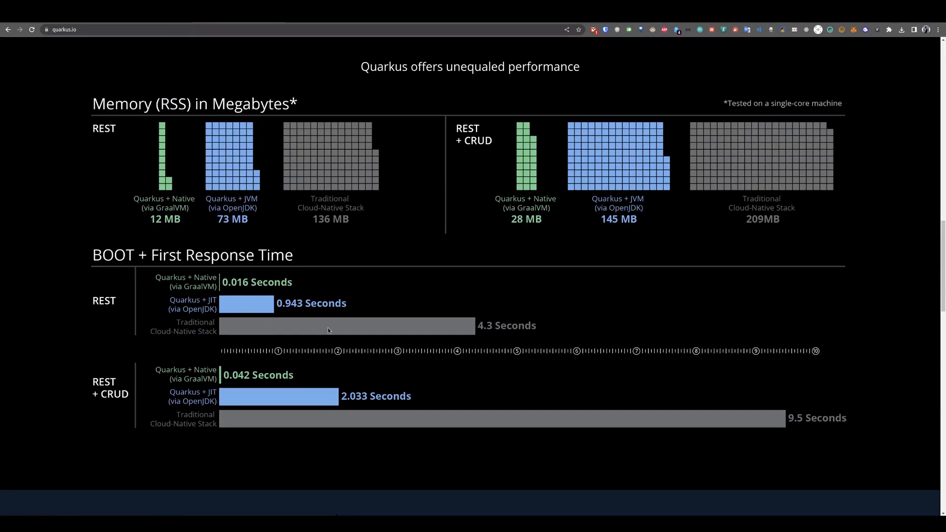
mouse_move(61, 153)
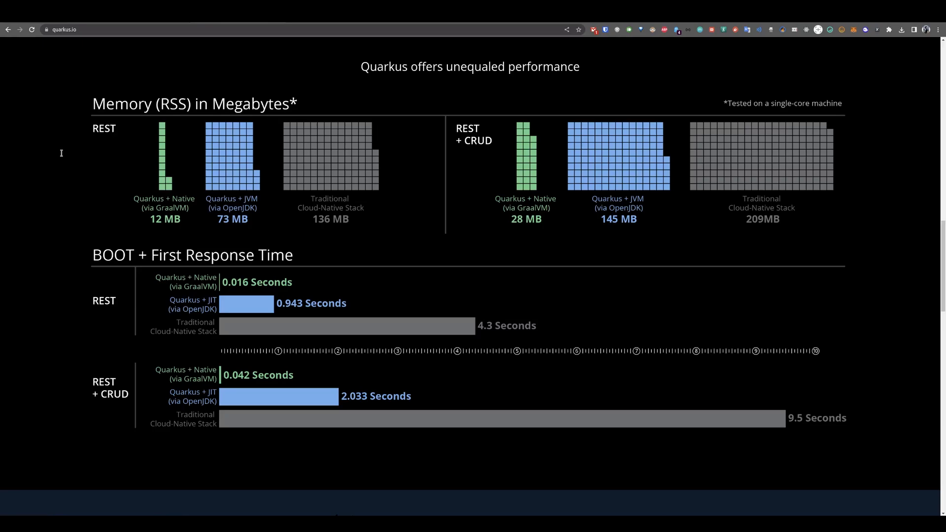
left_click(129, 29)
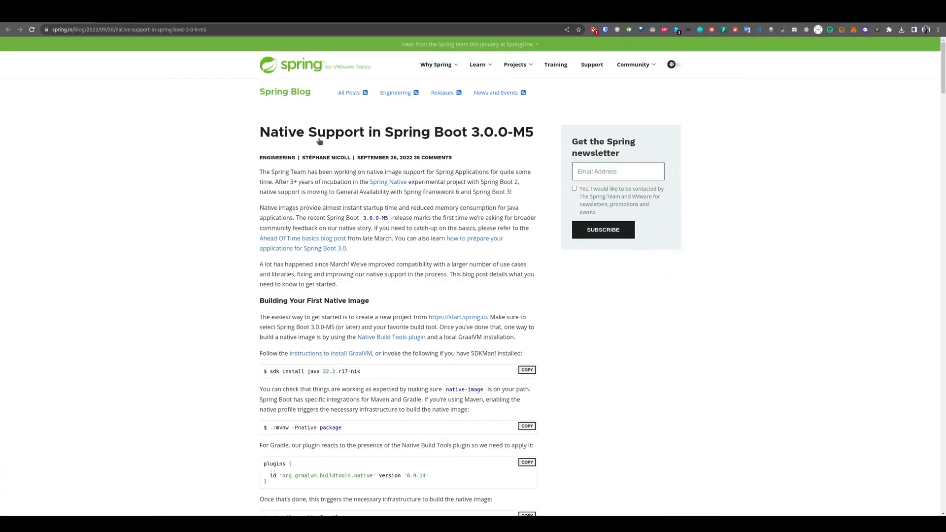
mouse_move(486, 172)
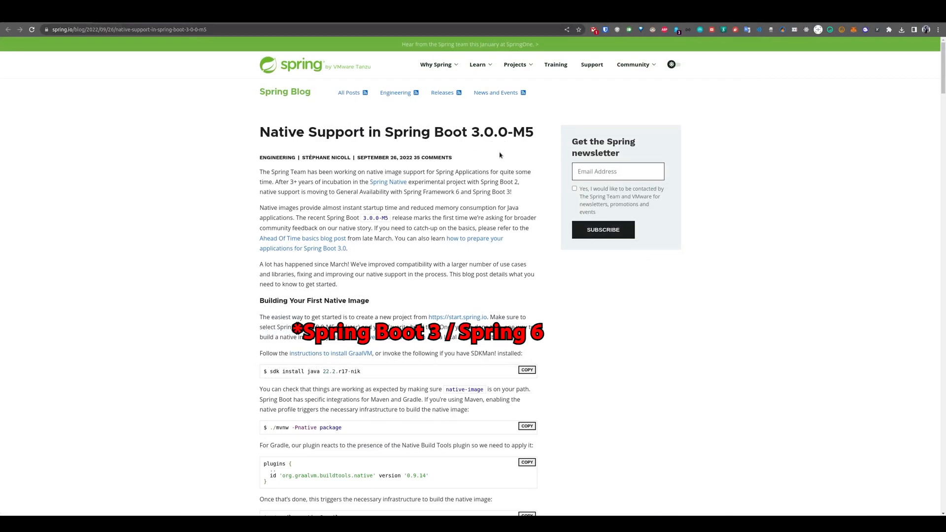
mouse_move(466, 190)
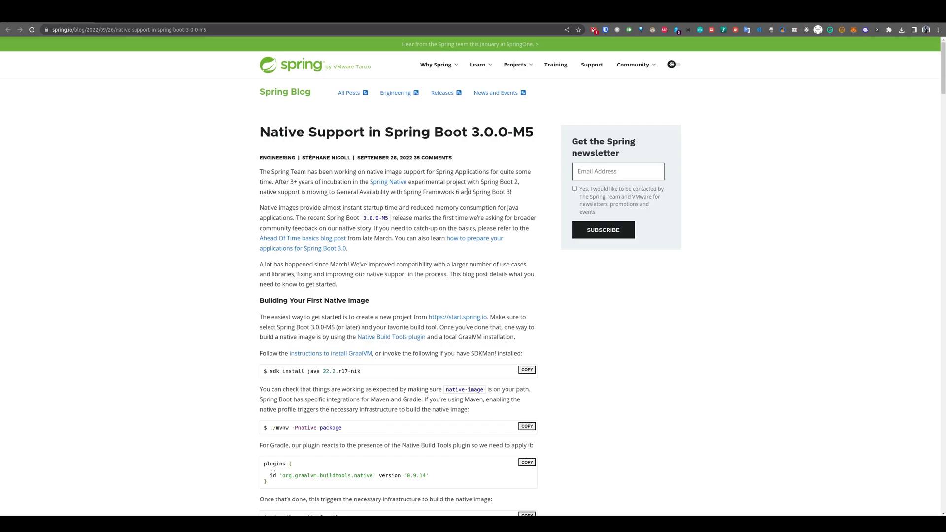
- Skim the Spring Boot 3.0.0-M5 native support post's native image and build-time optimization sections
scroll("down", 3)
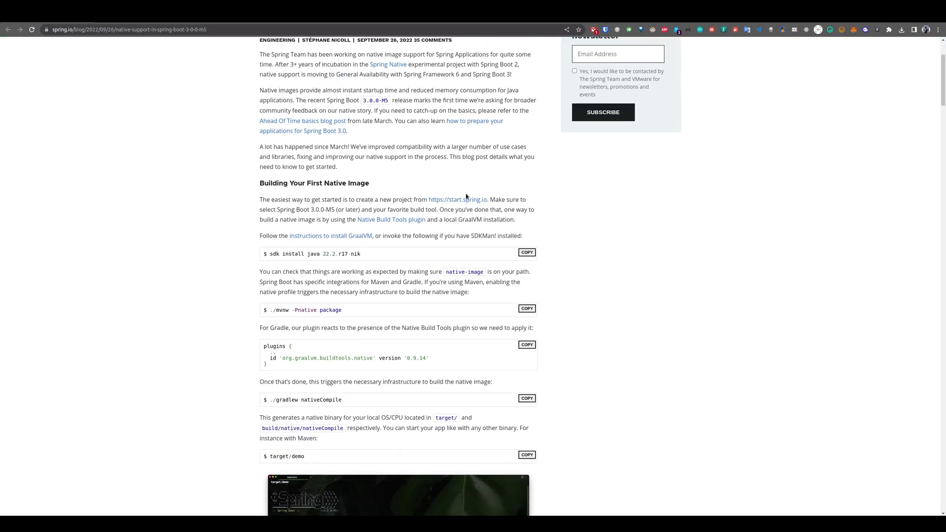
scroll("down", 3)
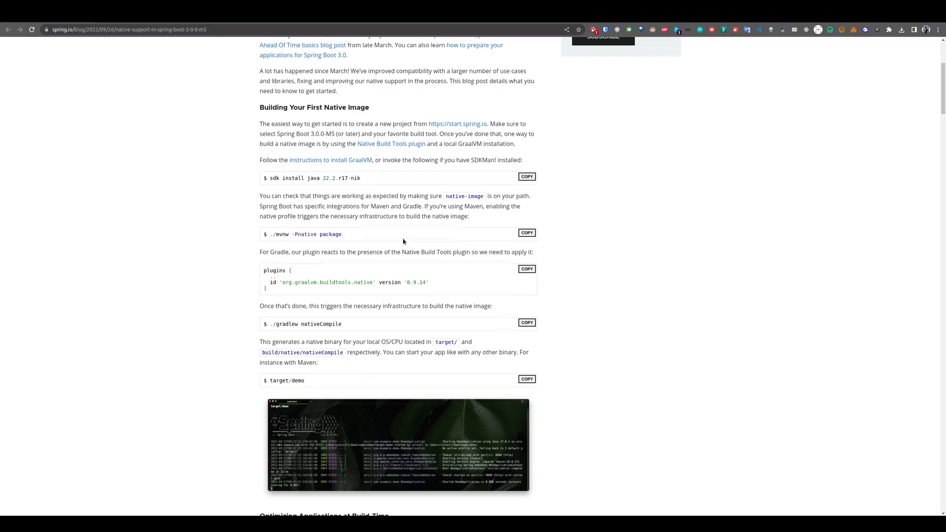
scroll("down", 3)
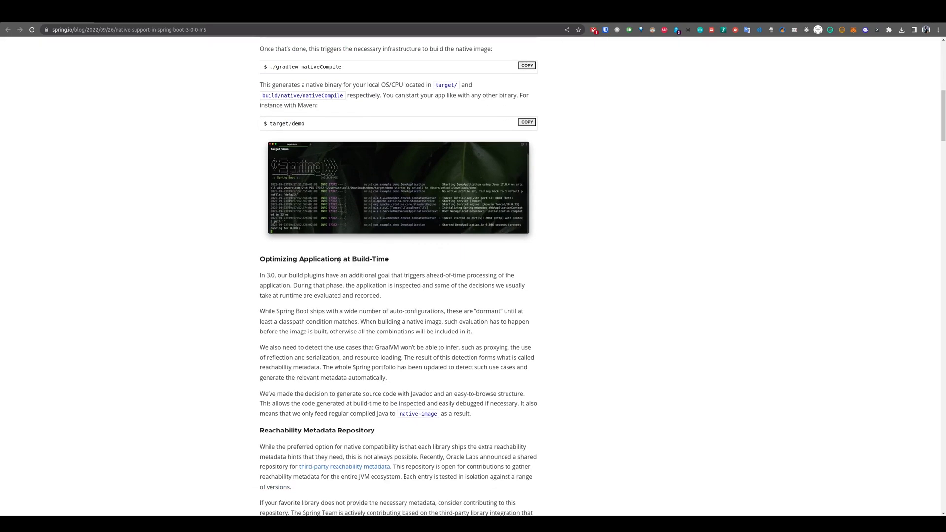
scroll("up", 3)
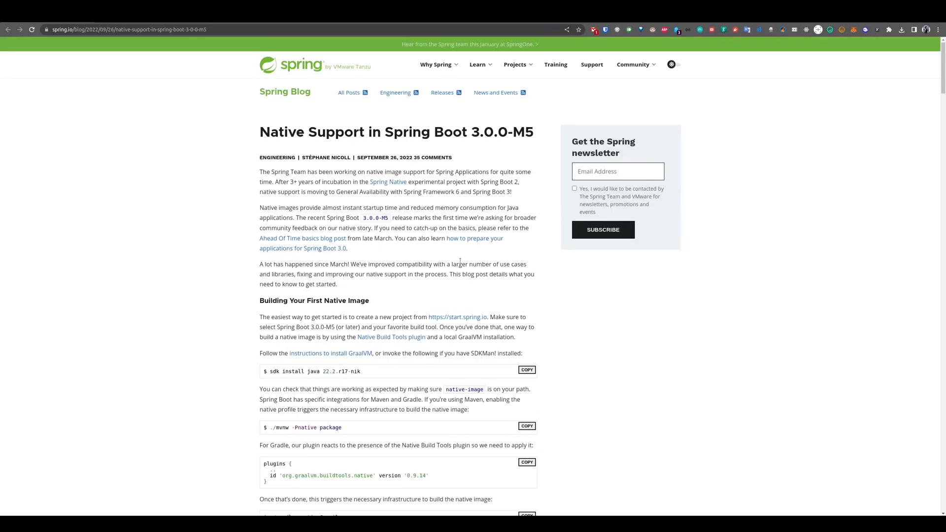
mouse_move(430, 383)
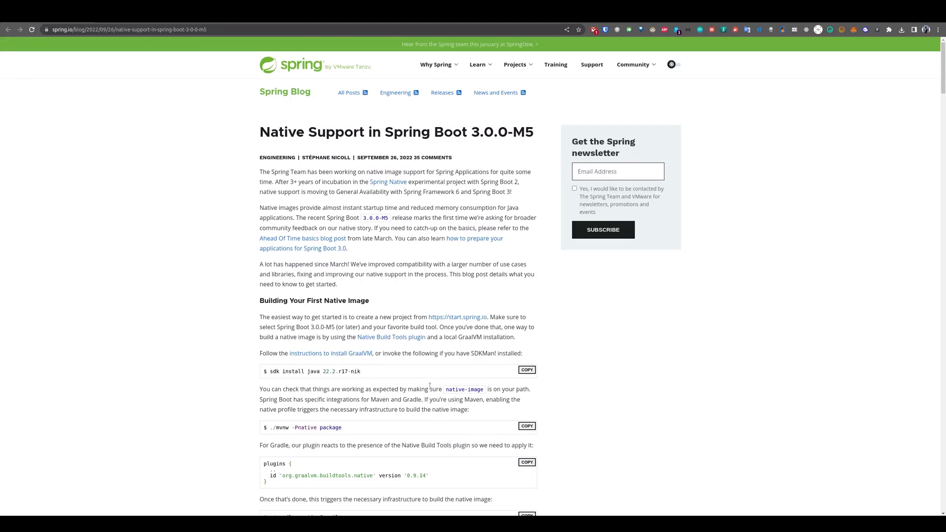
mouse_move(443, 316)
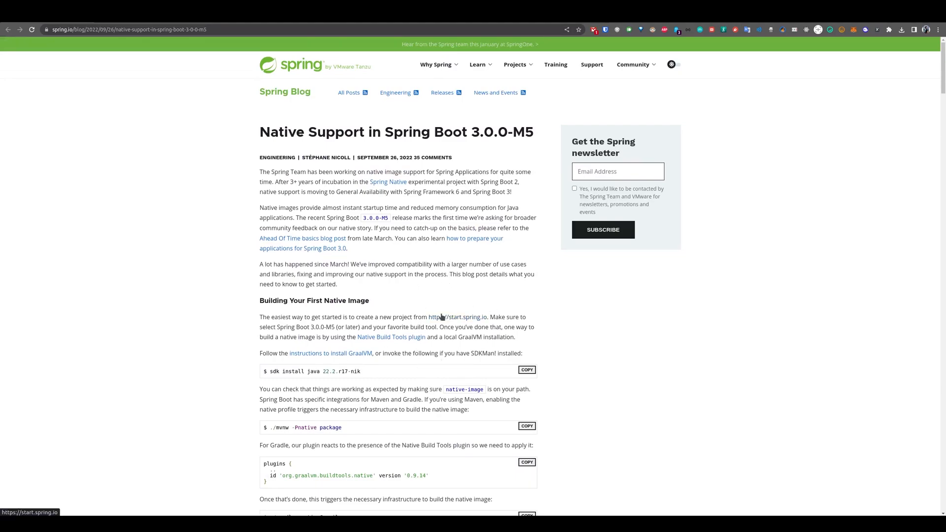
mouse_move(440, 315)
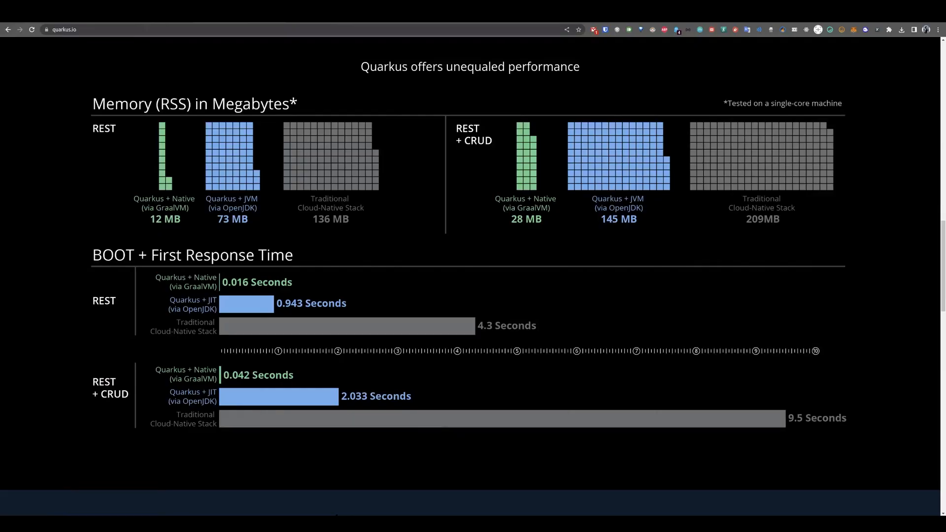
mouse_move(325, 260)
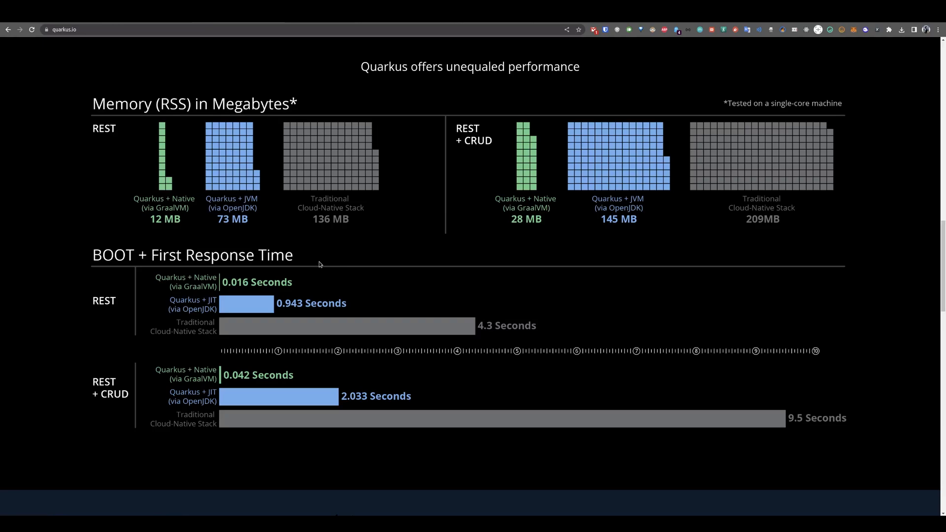
mouse_move(327, 258)
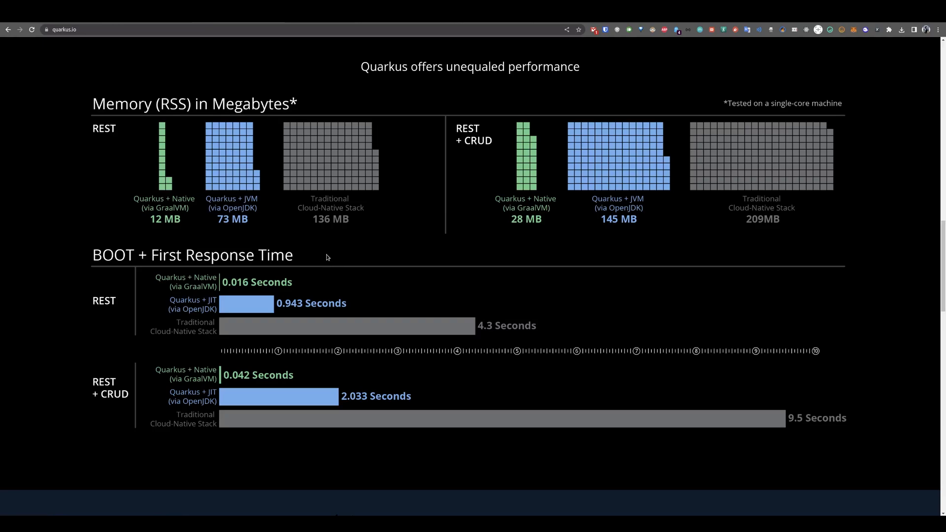
mouse_move(326, 258)
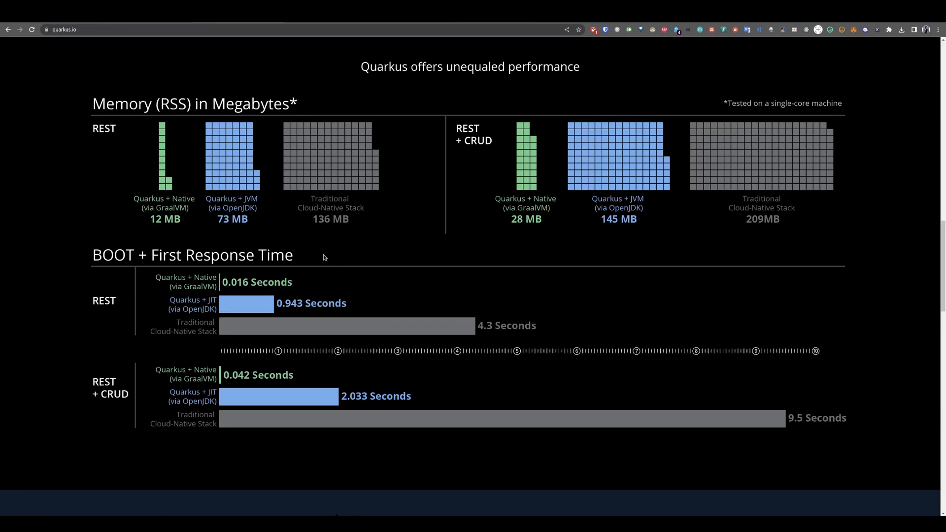